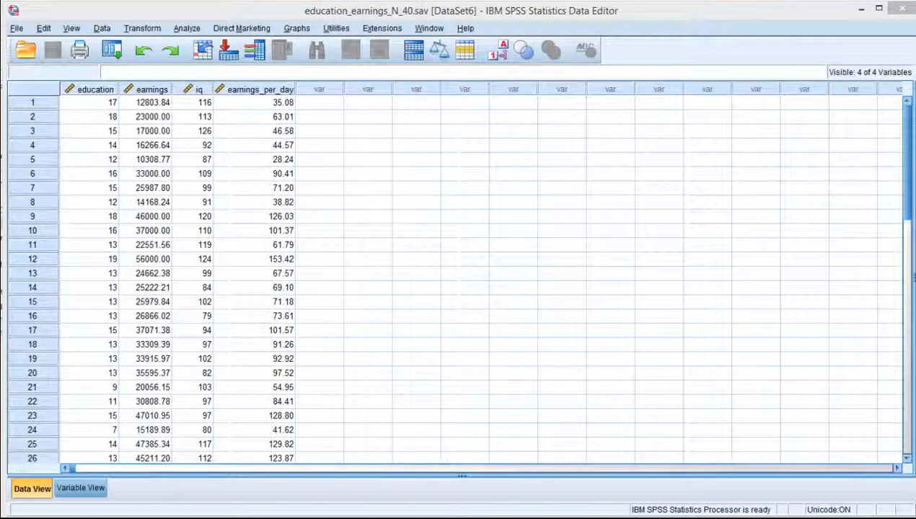
pyautogui.moveTo(335, 116)
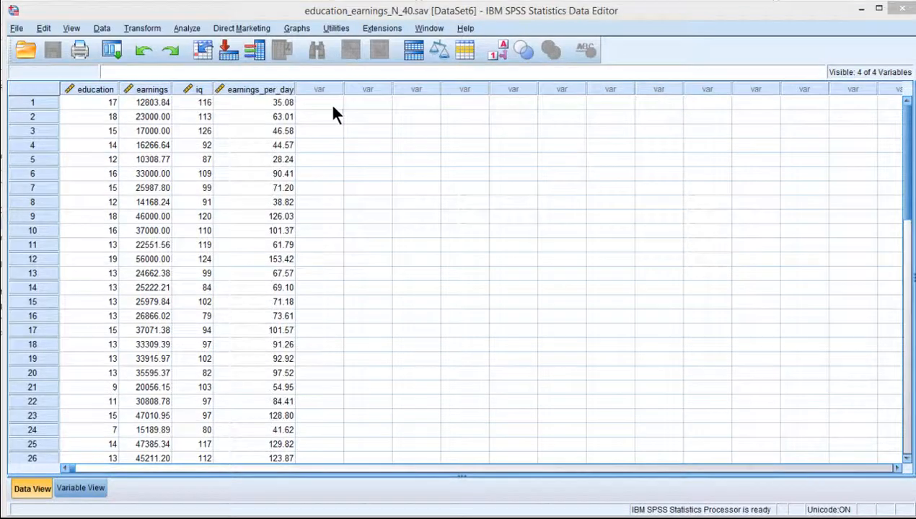
# Step: Run a linear regression with earnings_per_day dependent and education independent
pyautogui.click(319, 101)
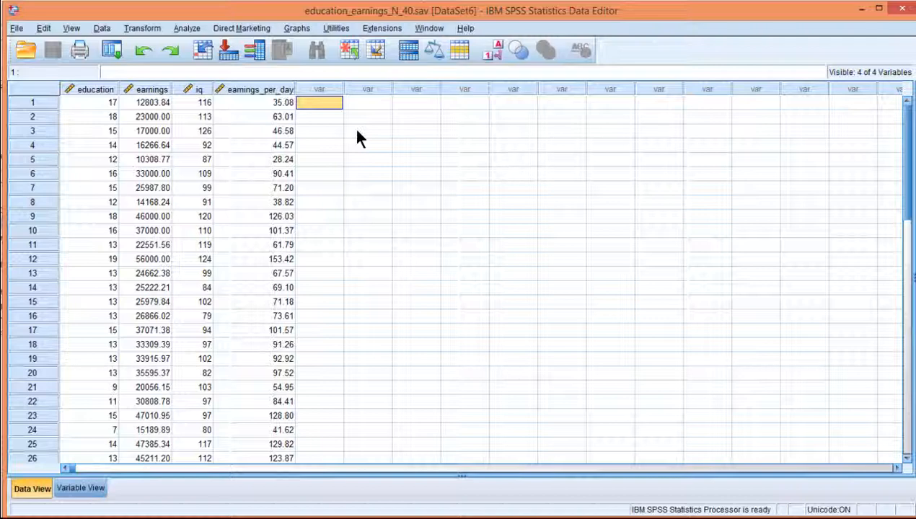
pyautogui.moveTo(306, 135)
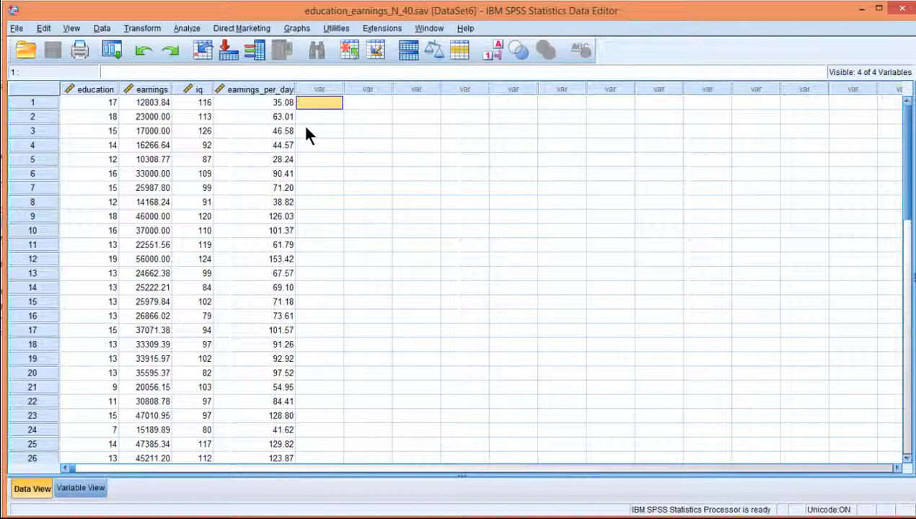
pyautogui.click(186, 29)
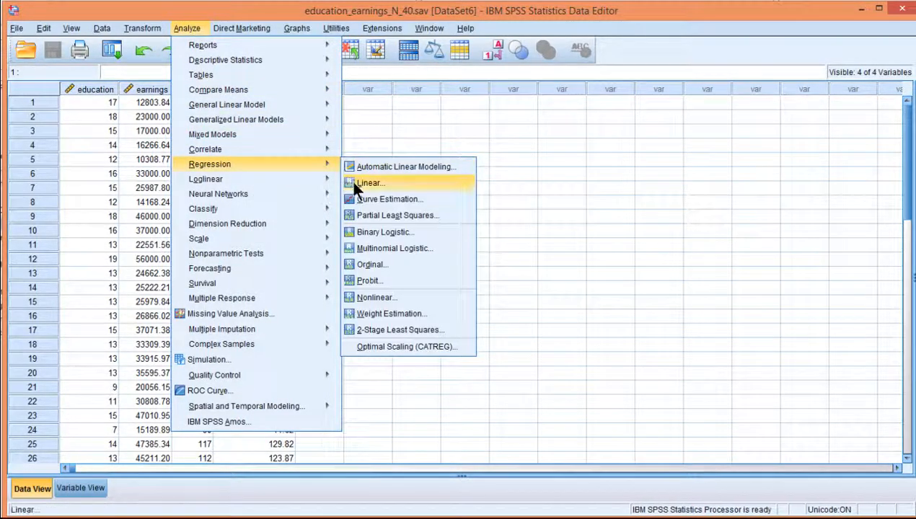
pyautogui.click(370, 182)
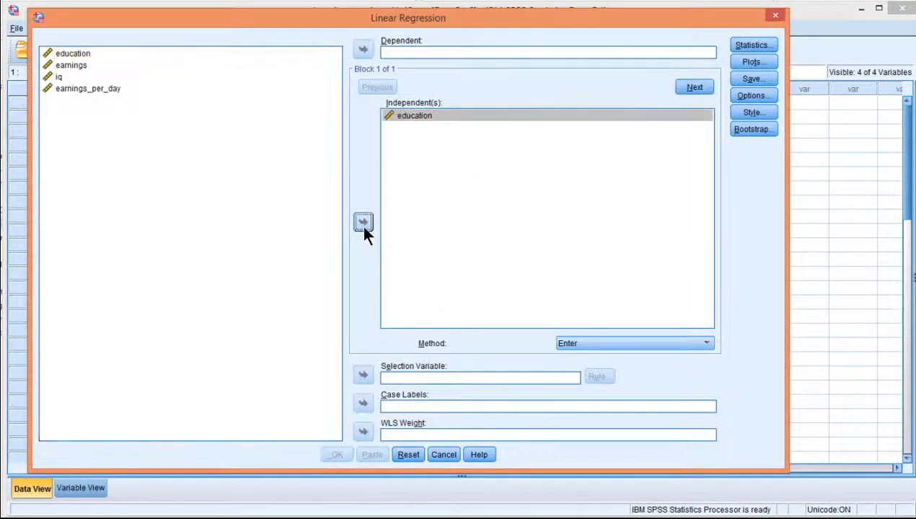
pyautogui.click(88, 88)
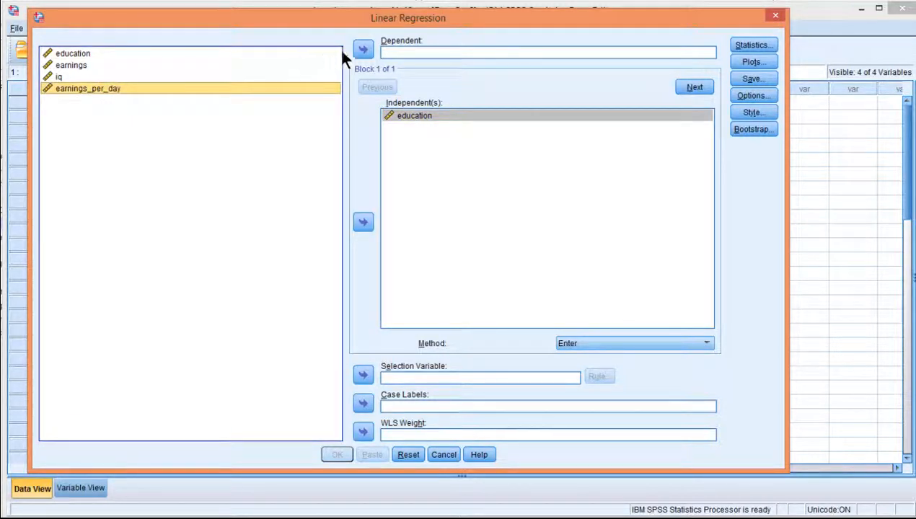
pyautogui.click(362, 49)
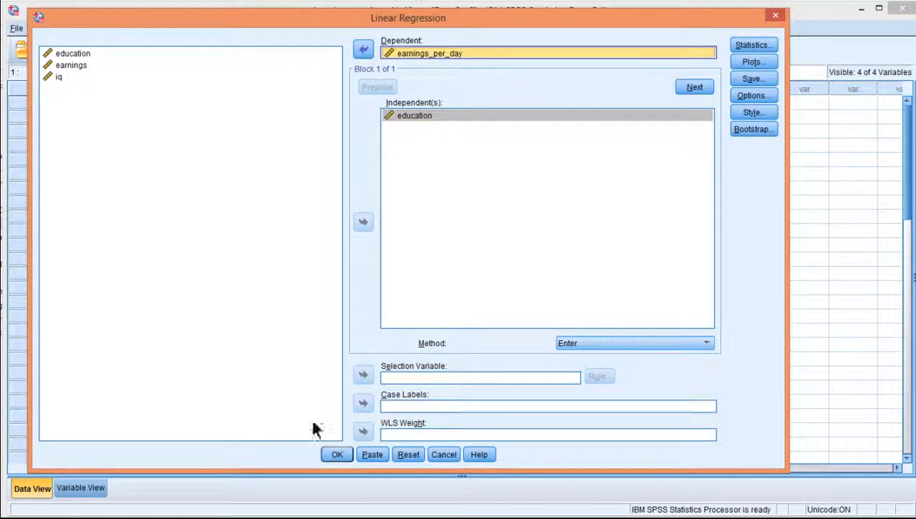
pyautogui.click(336, 454)
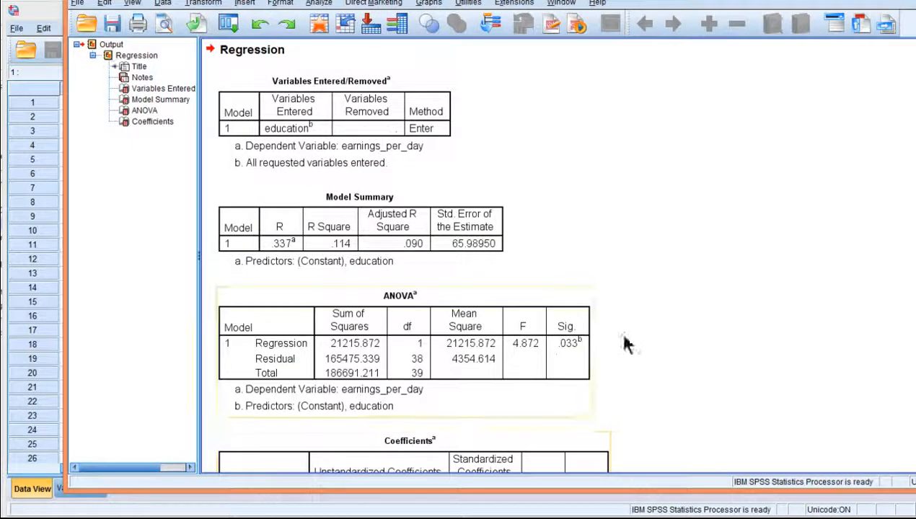
# Step: Scroll the output down to the Coefficients table showing education B 7.609 and SE 3.447
pyautogui.scroll(-3)
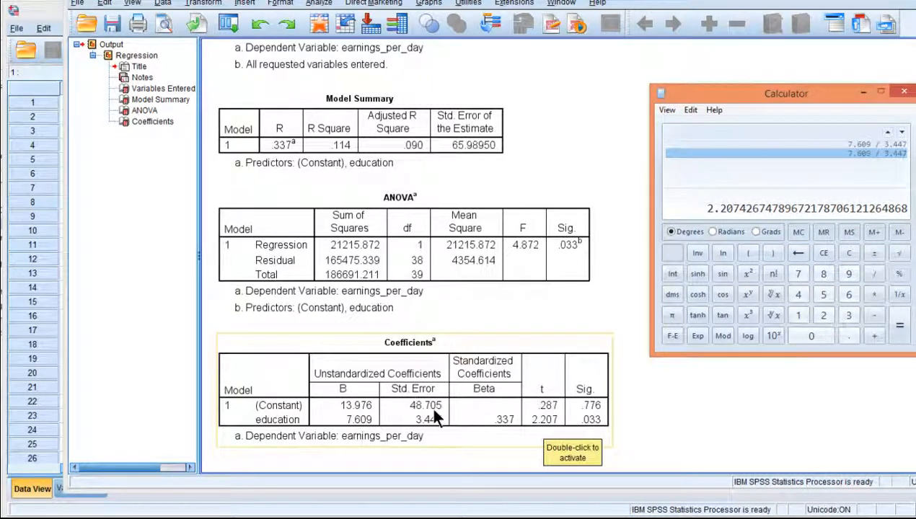
pyautogui.moveTo(450, 433)
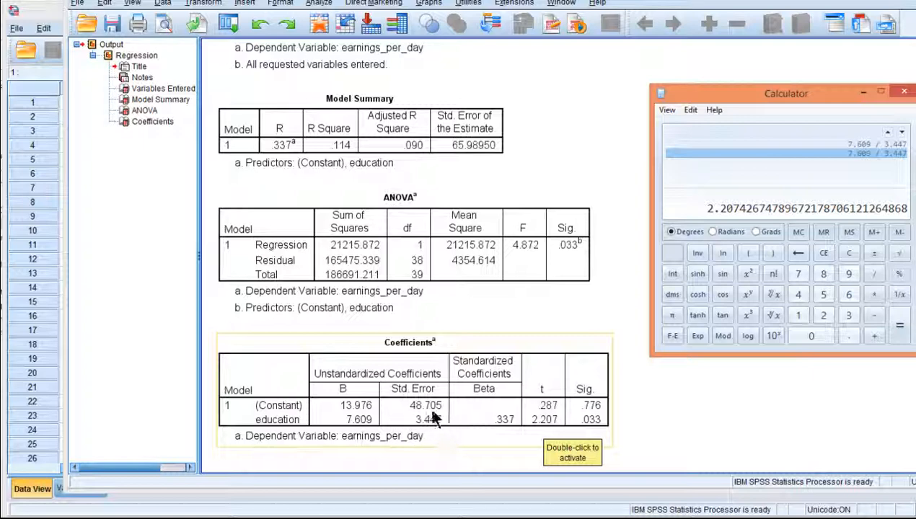
pyautogui.moveTo(426, 430)
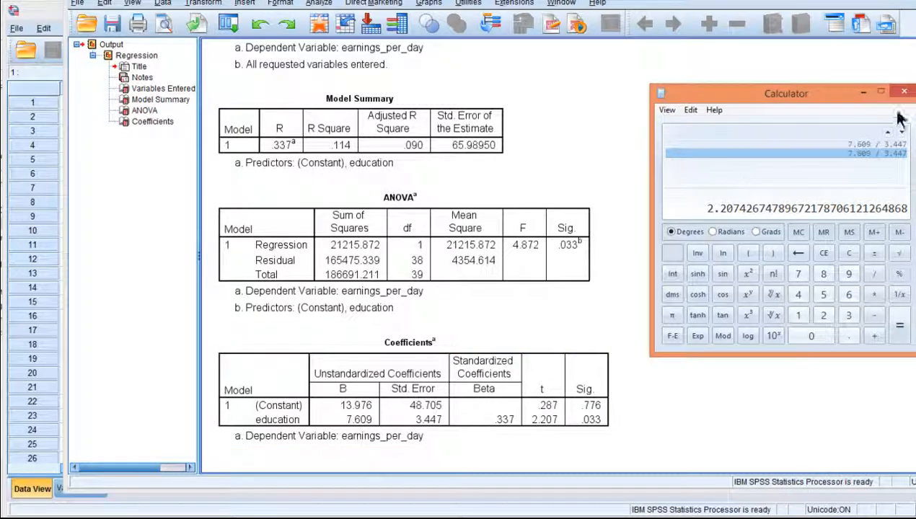
# Step: Close the calculator and reopen the Analyze menu from the Output Viewer
pyautogui.click(903, 91)
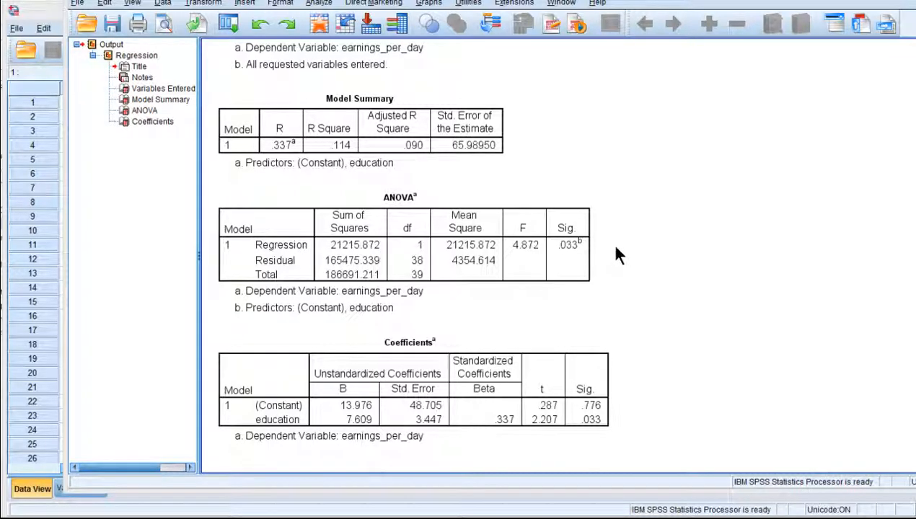
pyautogui.moveTo(291, 87)
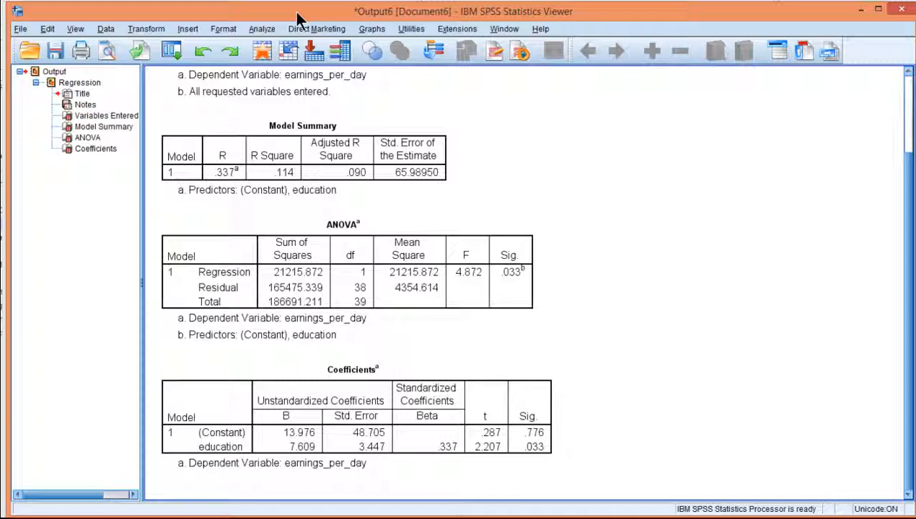
pyautogui.moveTo(263, 50)
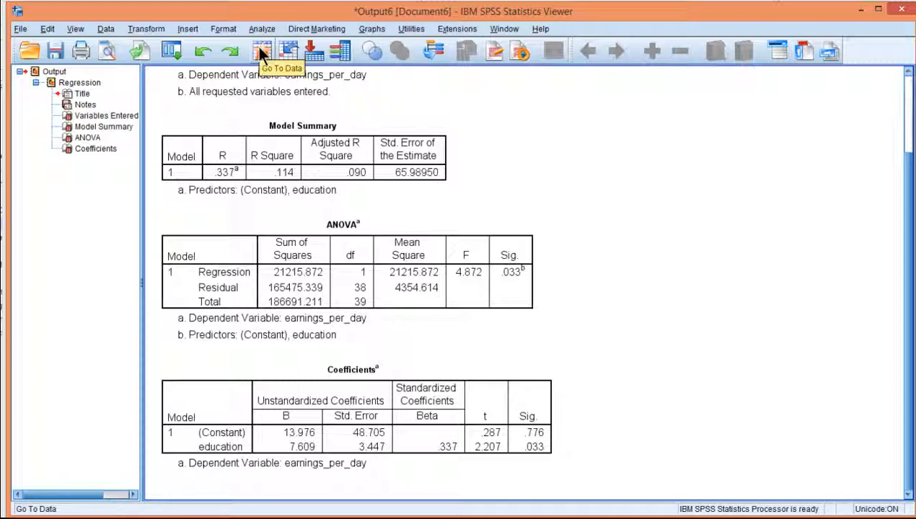
pyautogui.moveTo(261, 29)
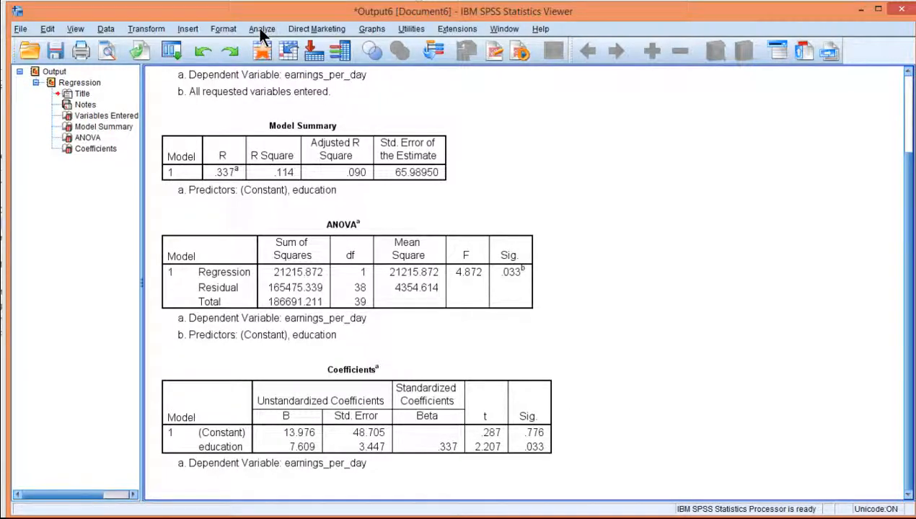
pyautogui.click(263, 29)
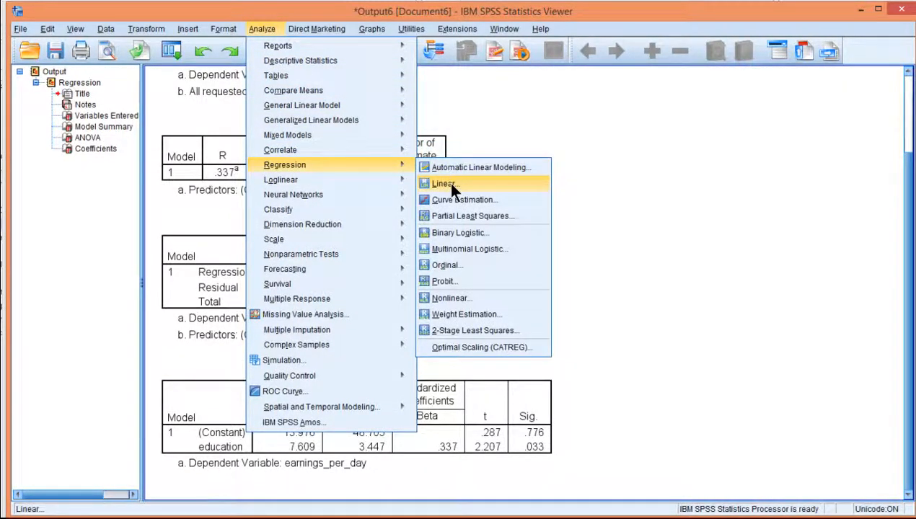
# Step: Rerun the linear regression with a plot of *ZRESID on Y against *ZPRED on X
pyautogui.click(443, 184)
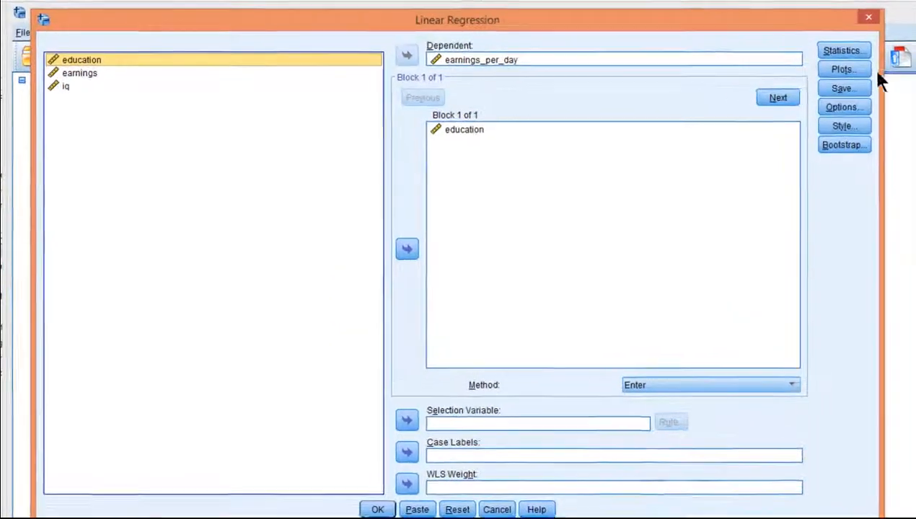
pyautogui.click(842, 70)
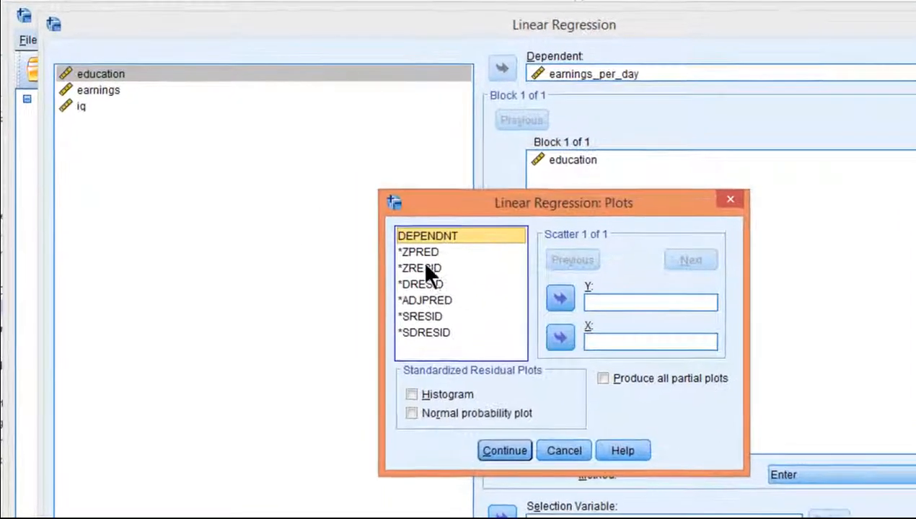
pyautogui.click(560, 338)
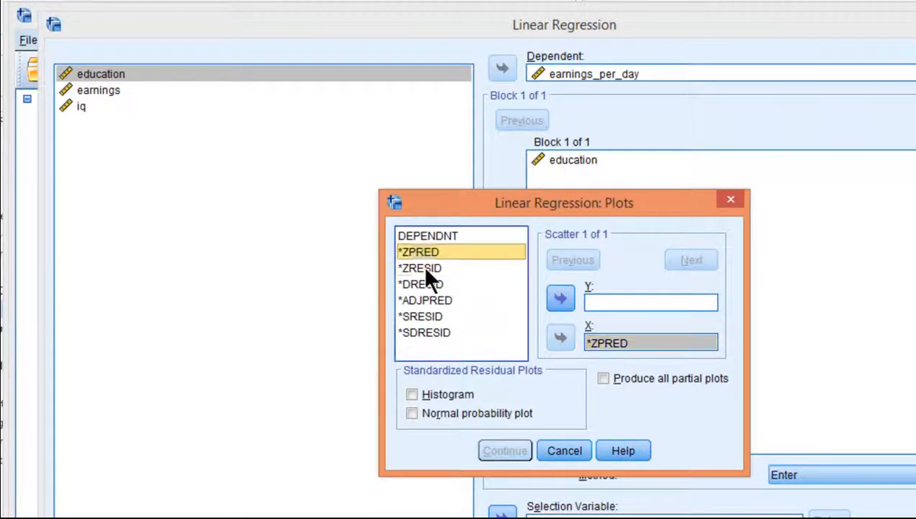
pyautogui.click(560, 299)
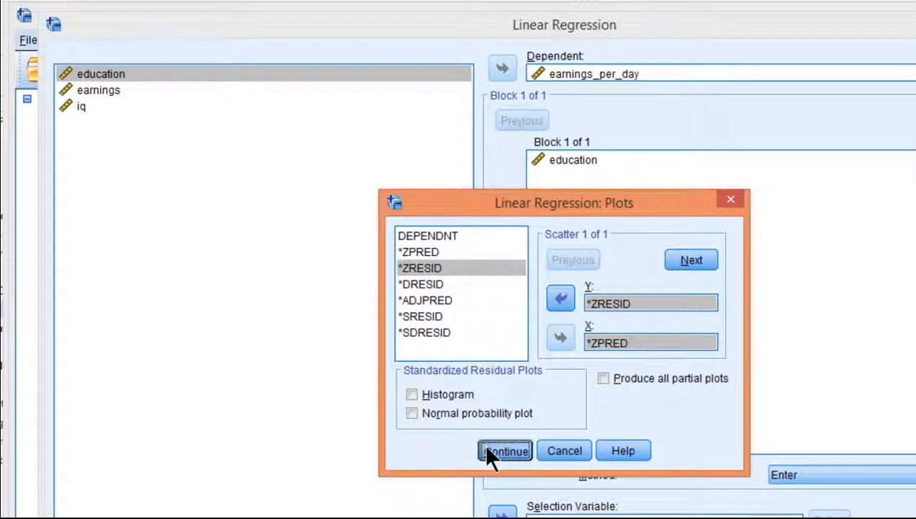
pyautogui.click(505, 451)
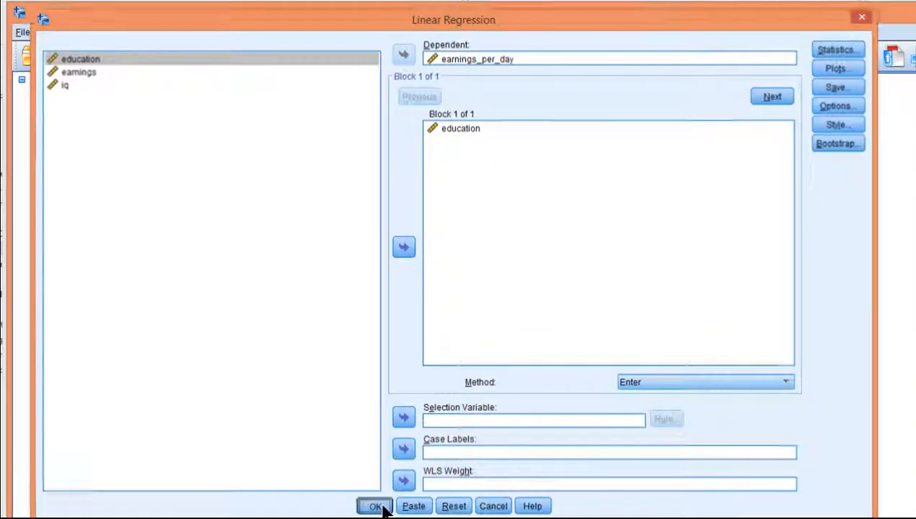
pyautogui.click(375, 505)
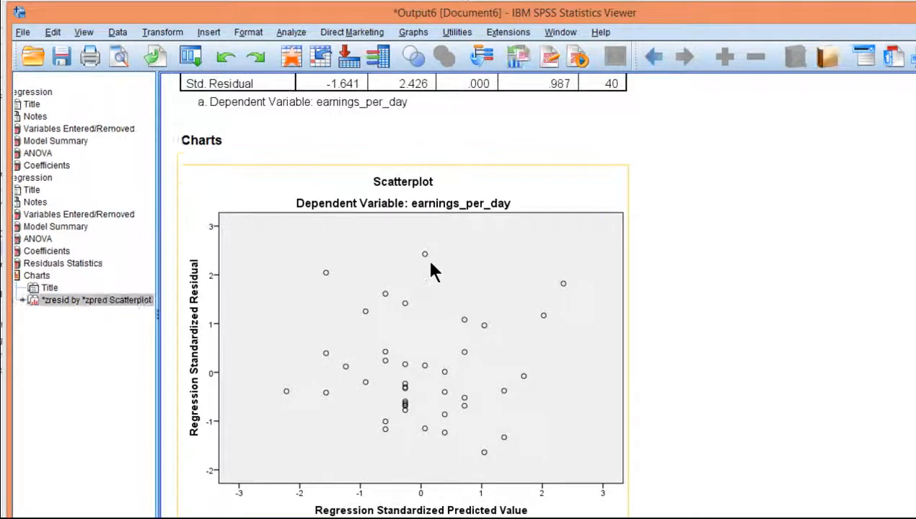
# Step: Briefly open the residual scatterplot for editing, leave it unchanged and return to the data
pyautogui.doubleClick(402, 339)
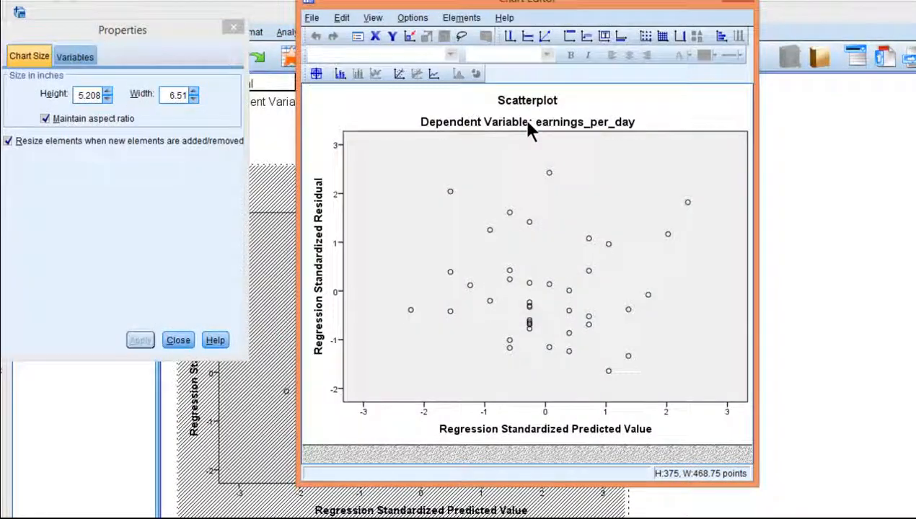
pyautogui.click(177, 341)
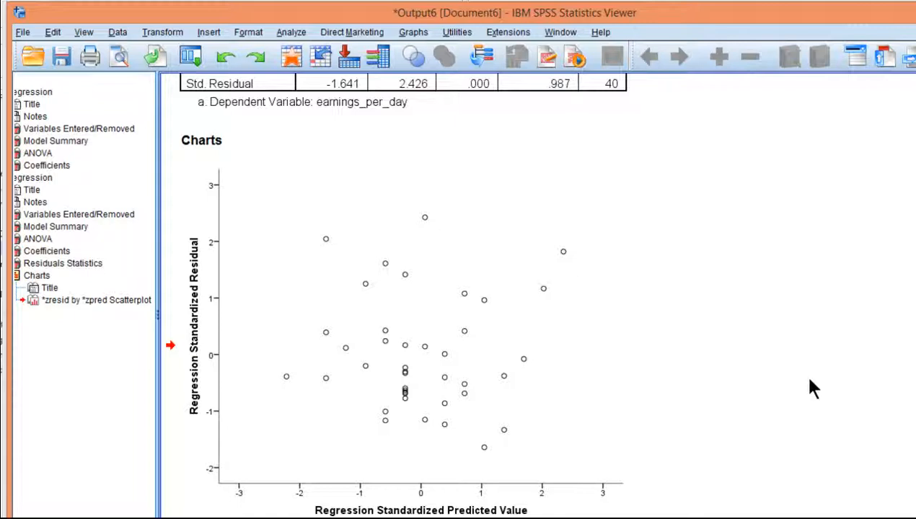
pyautogui.moveTo(893, 417)
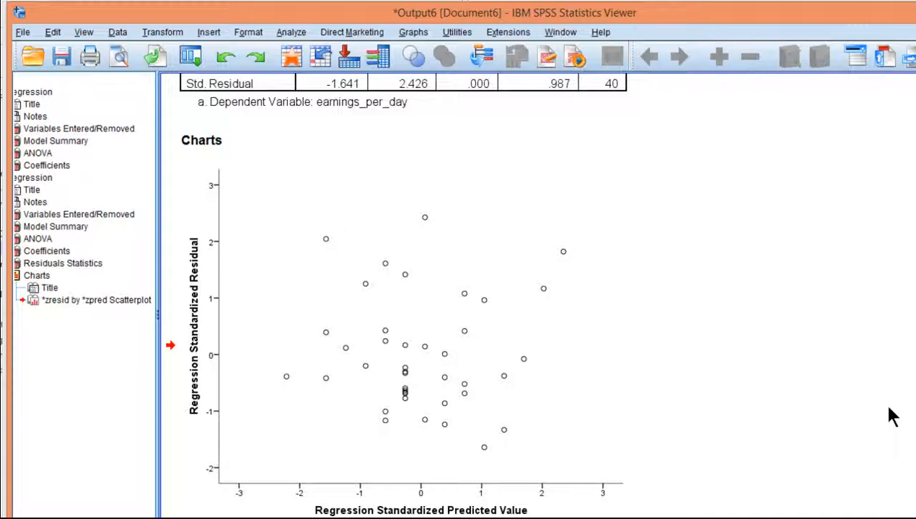
pyautogui.click(559, 252)
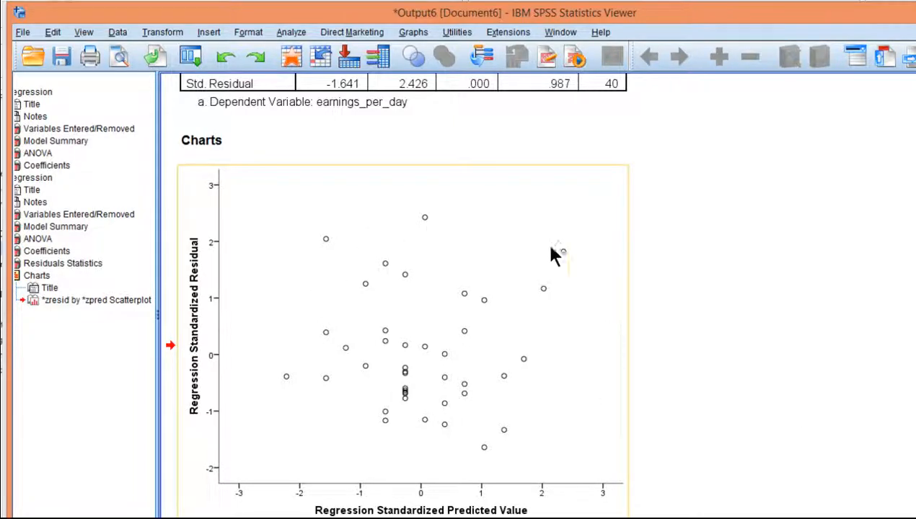
pyautogui.moveTo(623, 321)
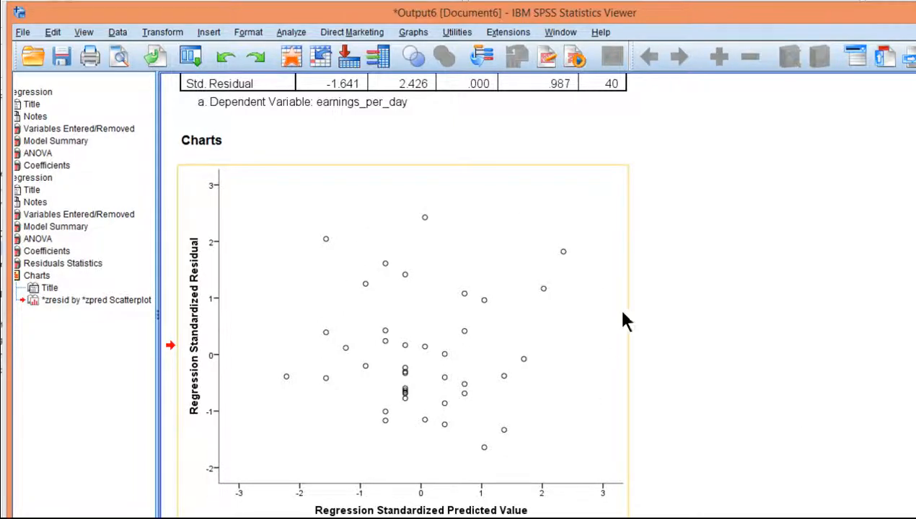
pyautogui.moveTo(568, 333)
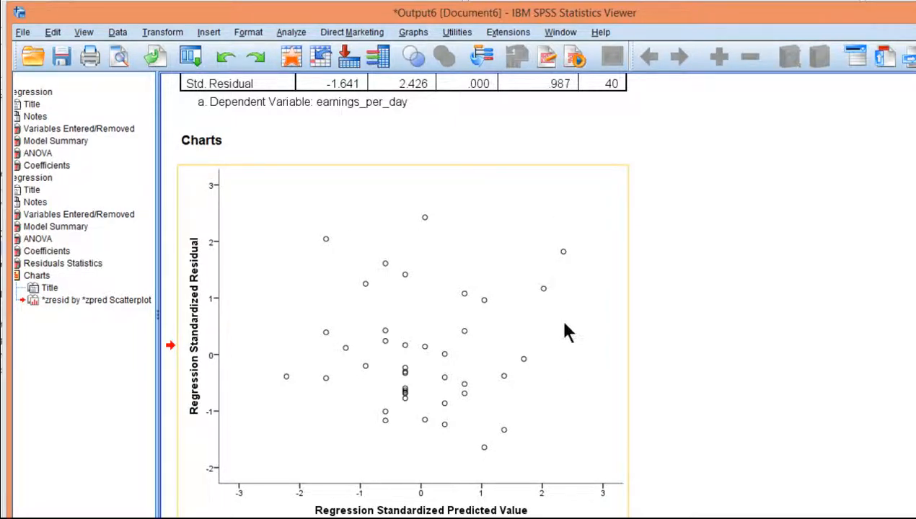
pyautogui.moveTo(661, 508)
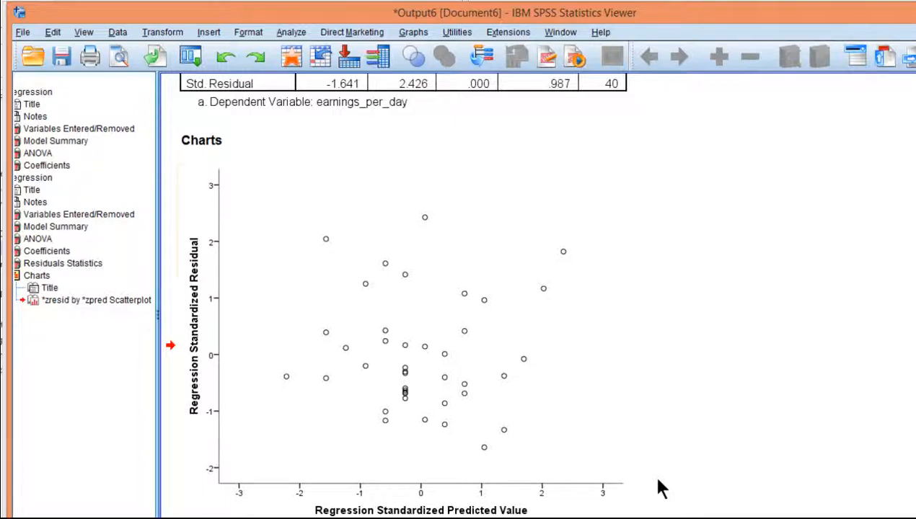
pyautogui.click(416, 397)
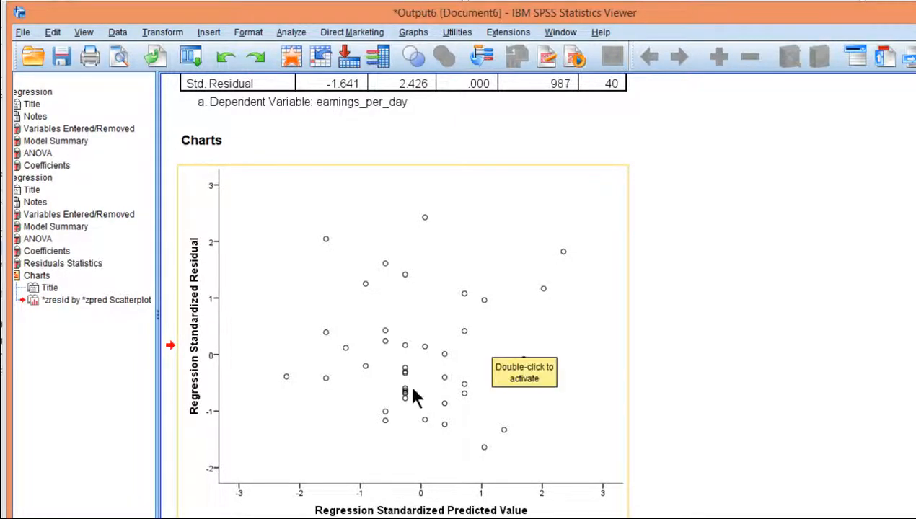
pyautogui.moveTo(440, 288)
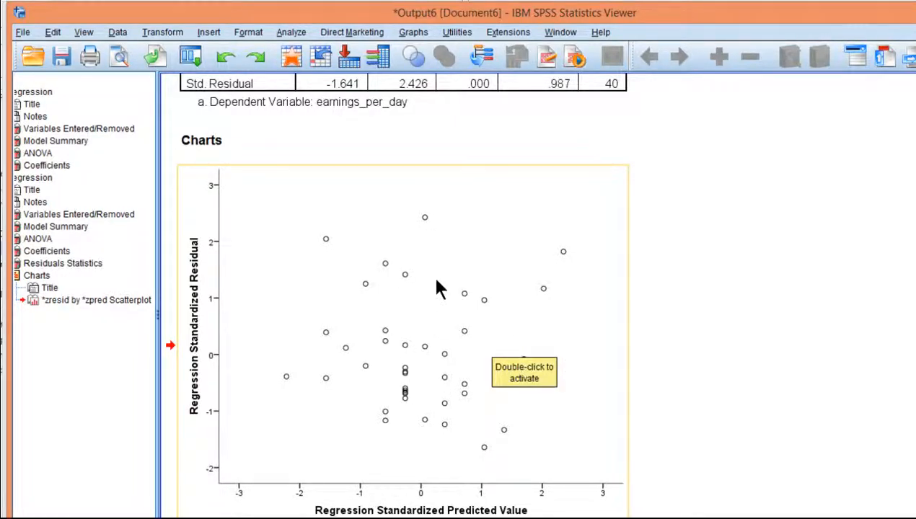
pyautogui.moveTo(788, 396)
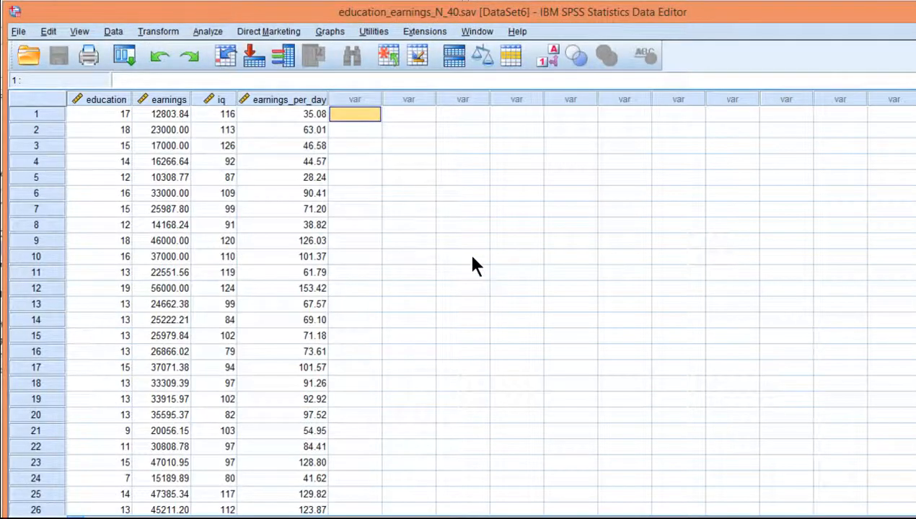
# Step: Rerun the regression saving standardized predicted values and residuals as ZPR_1 and ZRE_1
pyautogui.click(207, 31)
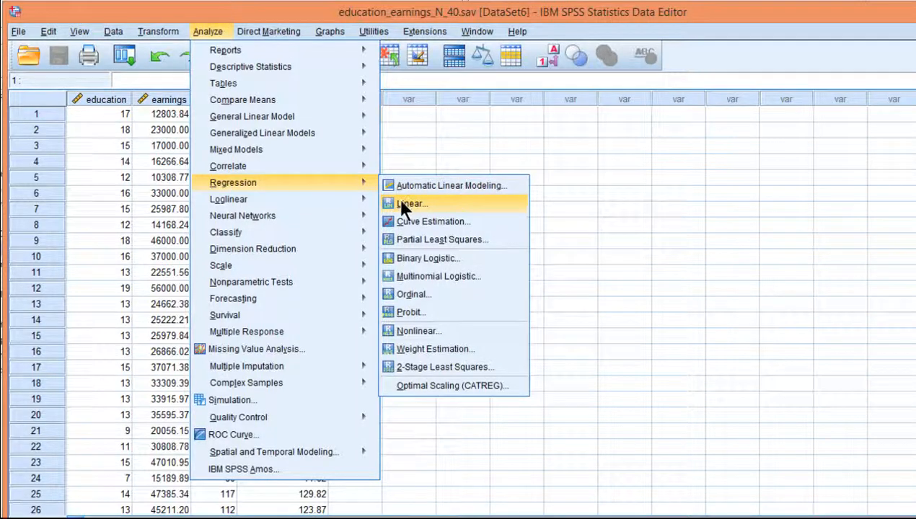
pyautogui.click(413, 203)
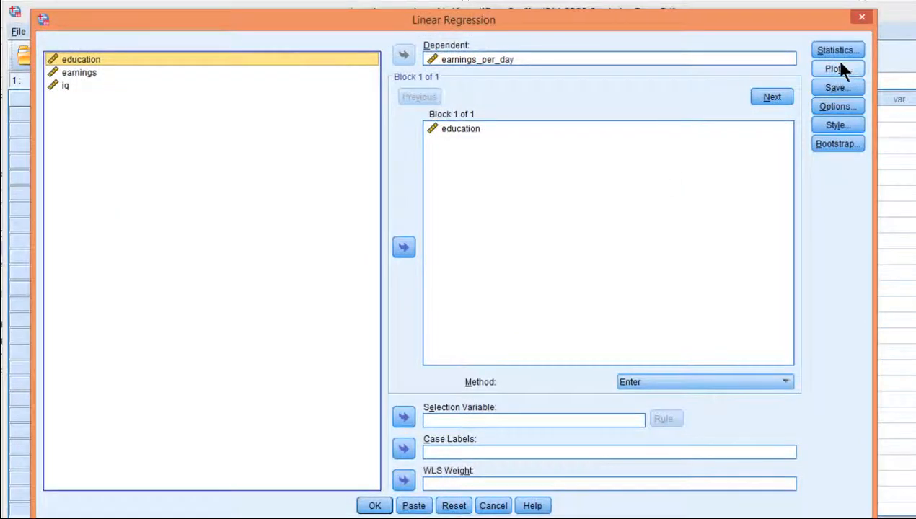
pyautogui.click(837, 88)
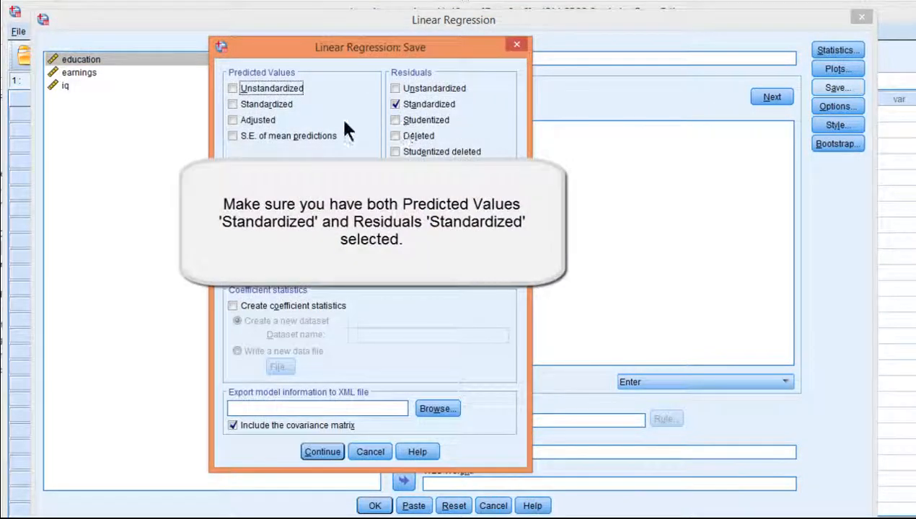
pyautogui.click(321, 452)
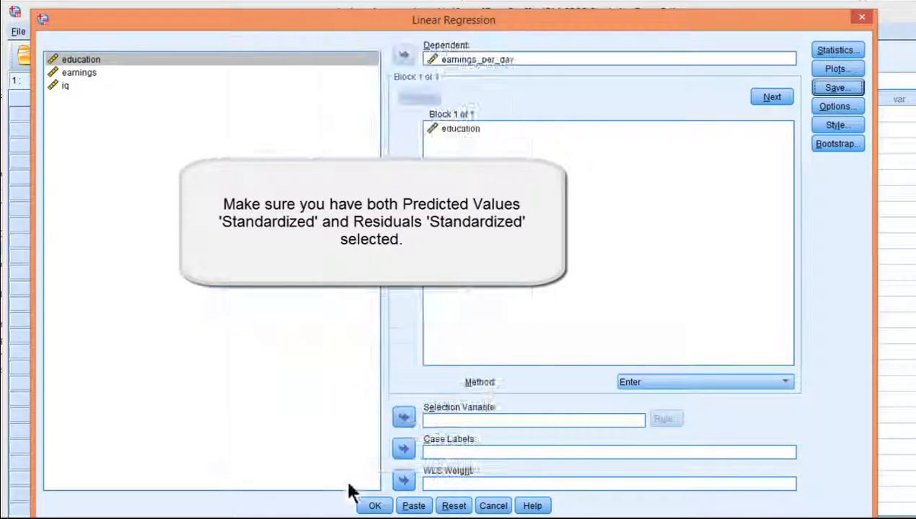
pyautogui.click(375, 505)
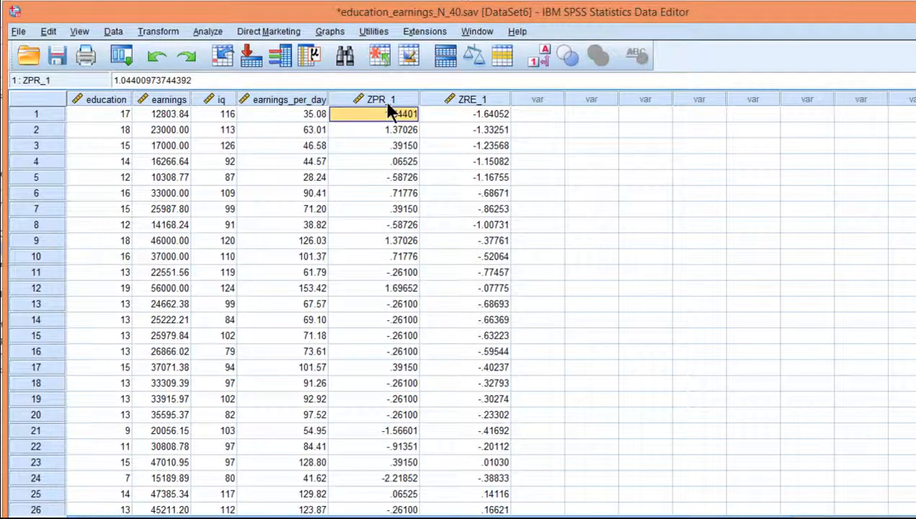
pyautogui.moveTo(473, 99)
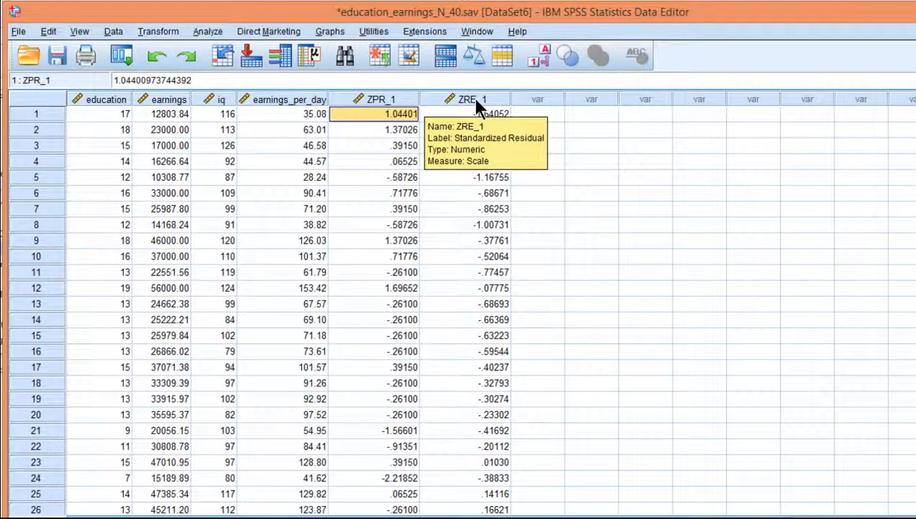
pyautogui.click(537, 112)
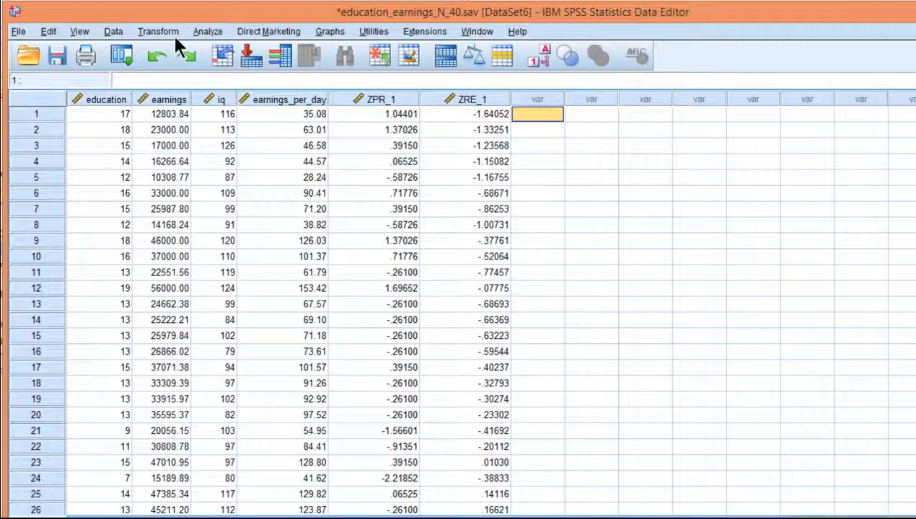
# Step: Compute a new variable zre_1_abs as ABS(ZRE_1)
pyautogui.click(159, 32)
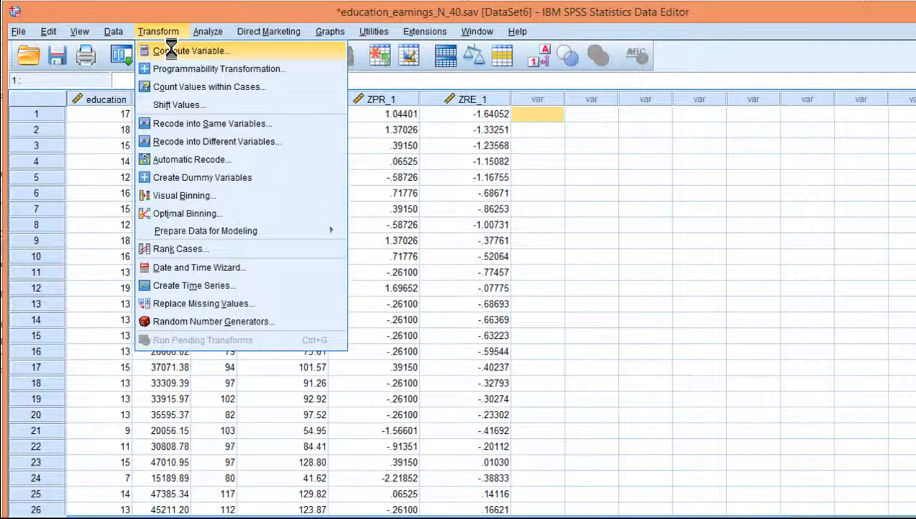
pyautogui.click(191, 51)
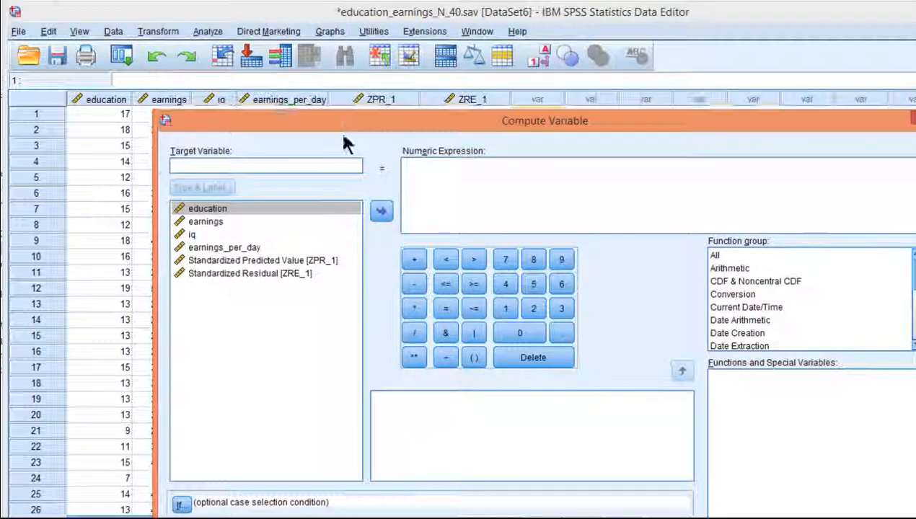
pyautogui.moveTo(546, 121); pyautogui.dragTo(545, 164)
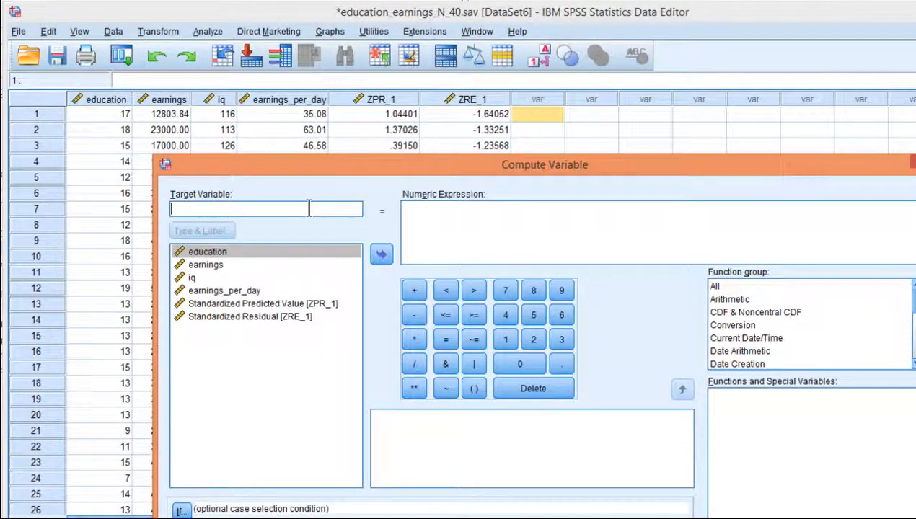
pyautogui.write('zre_1_abs')
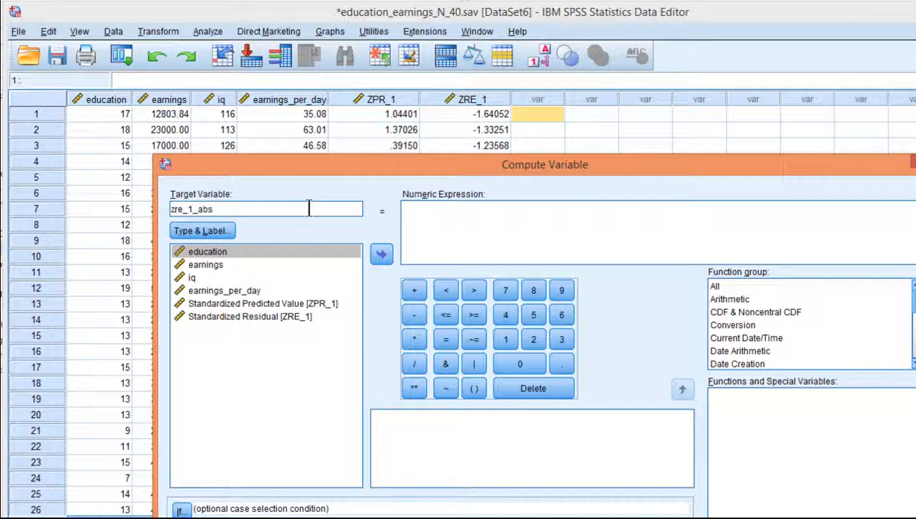
pyautogui.click(714, 286)
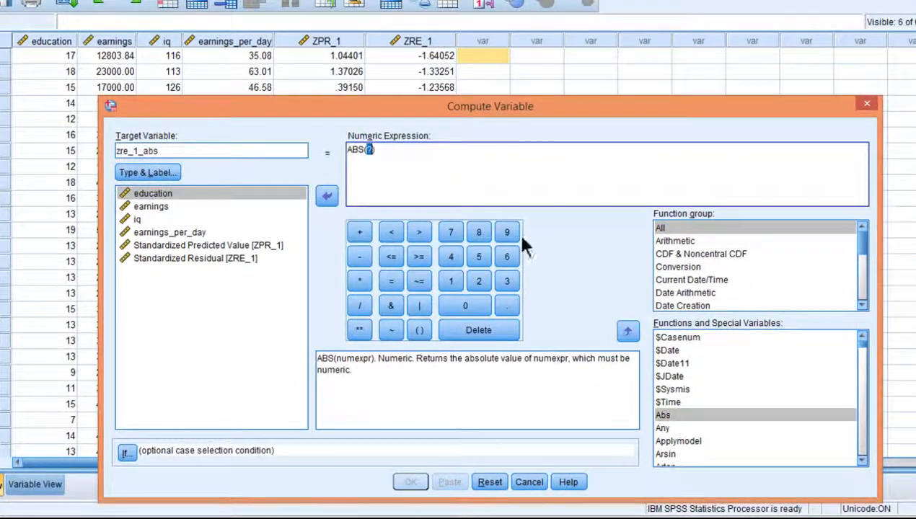
pyautogui.moveTo(245, 242)
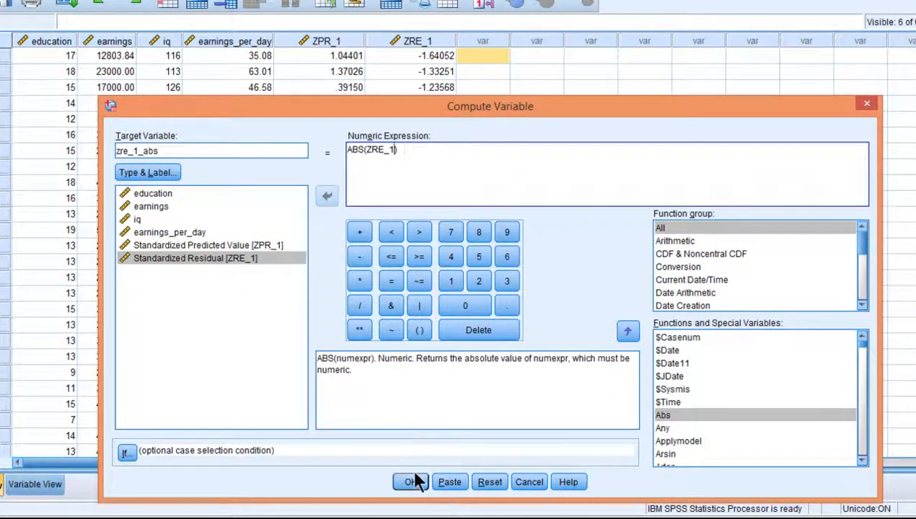
pyautogui.click(410, 482)
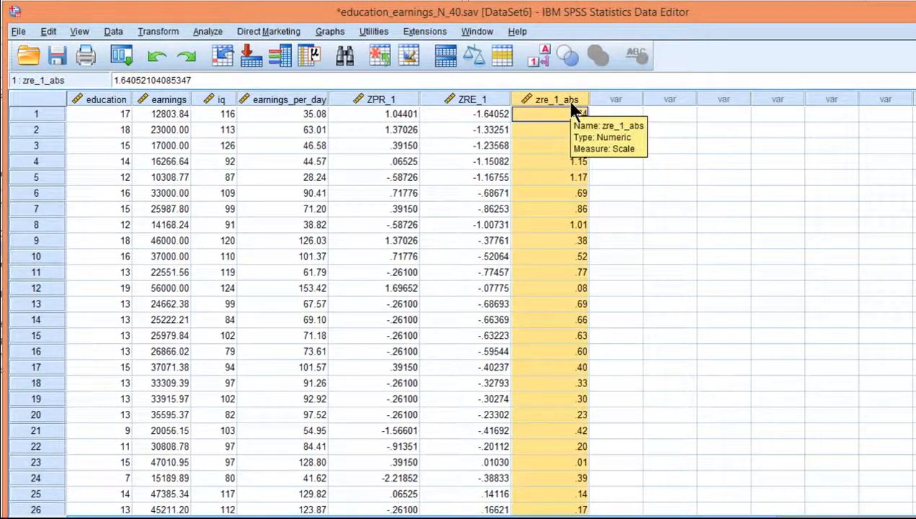
pyautogui.click(381, 112)
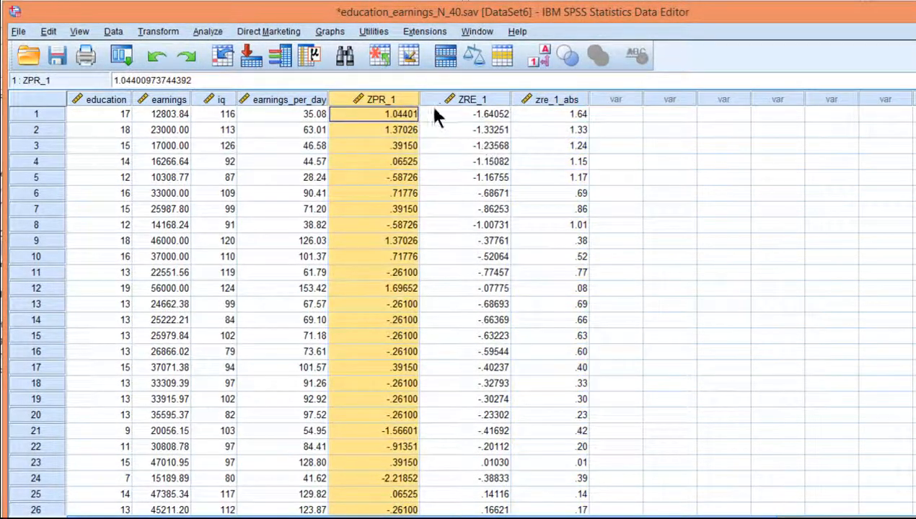
pyautogui.click(381, 98)
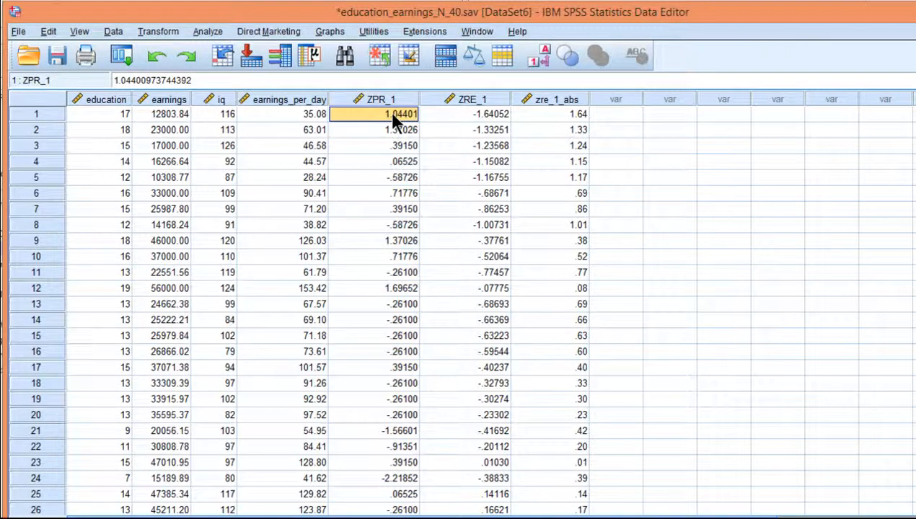
pyautogui.moveTo(334, 41)
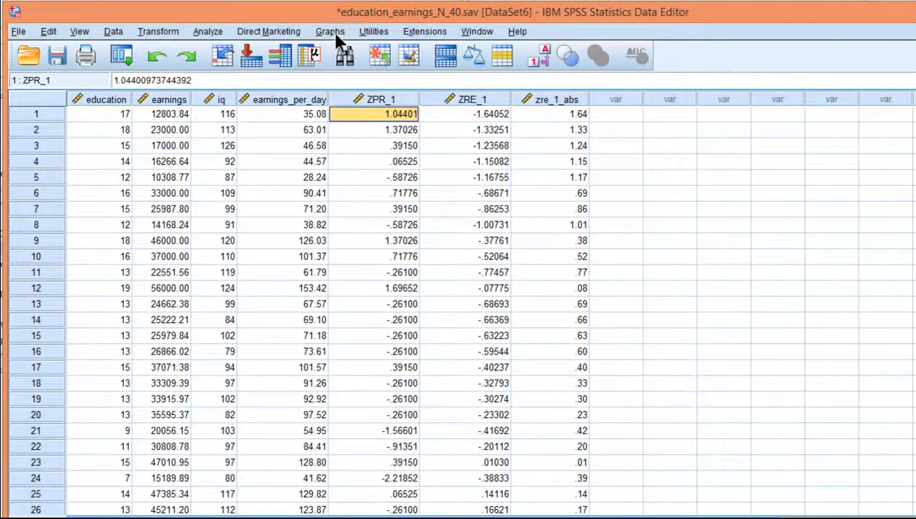
# Step: Create a simple scatterplot with zre_1_abs on Y and Standardized Predicted Value ZPR_1 on X
pyautogui.click(329, 32)
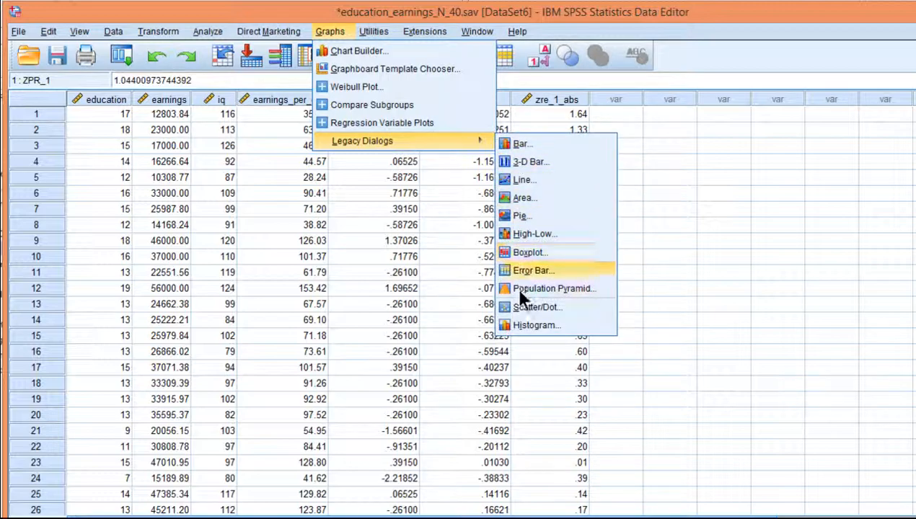
pyautogui.click(537, 306)
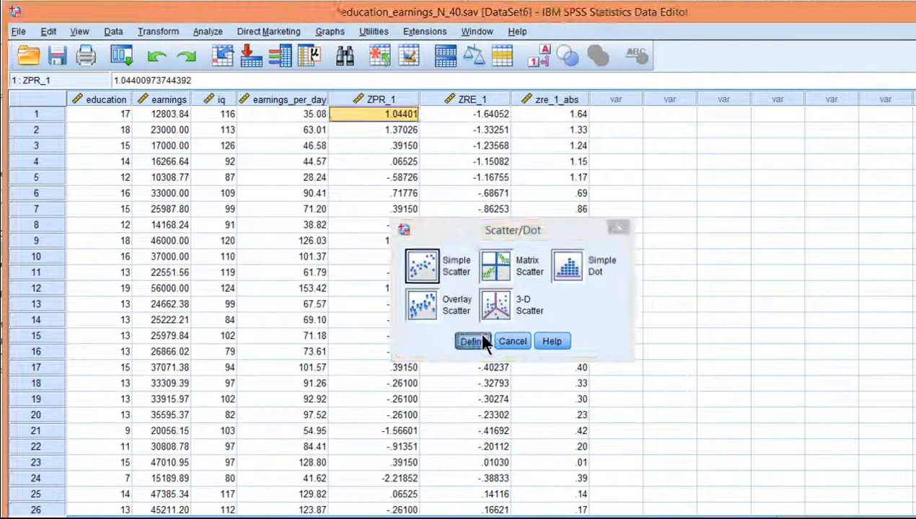
pyautogui.click(473, 340)
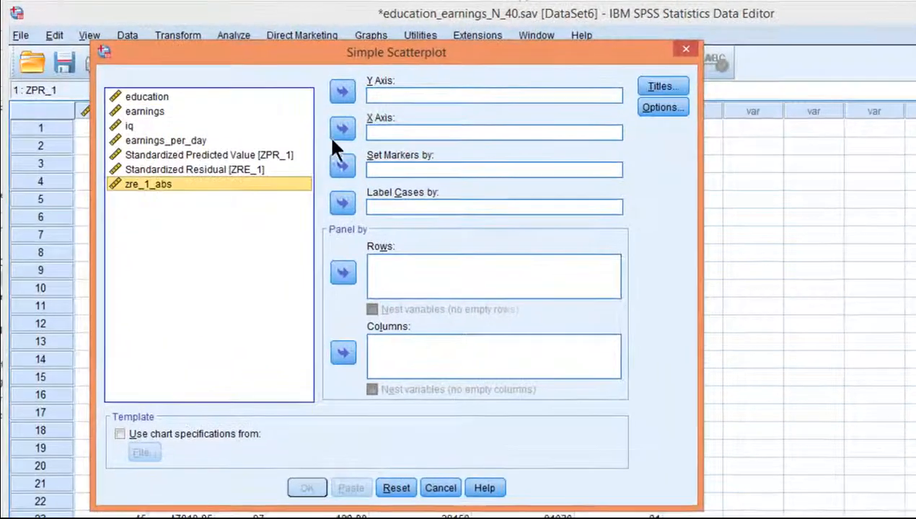
pyautogui.click(344, 91)
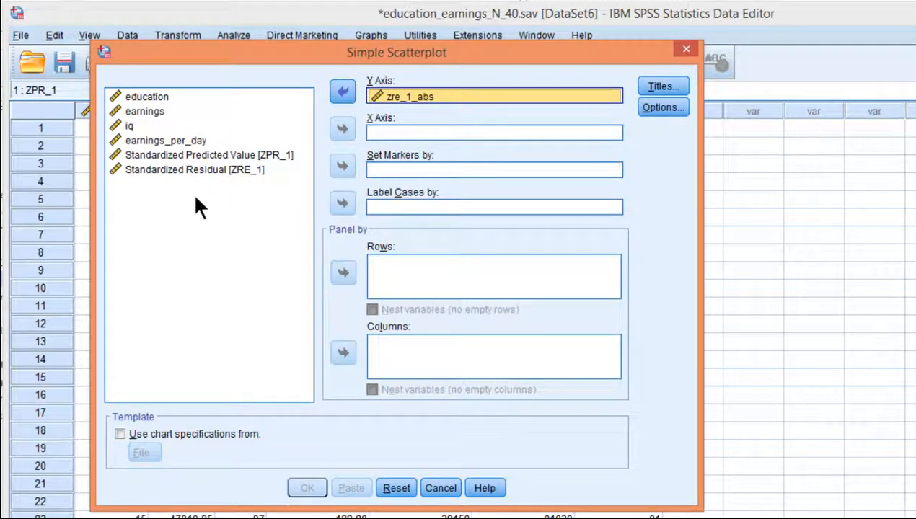
pyautogui.moveTo(199, 161)
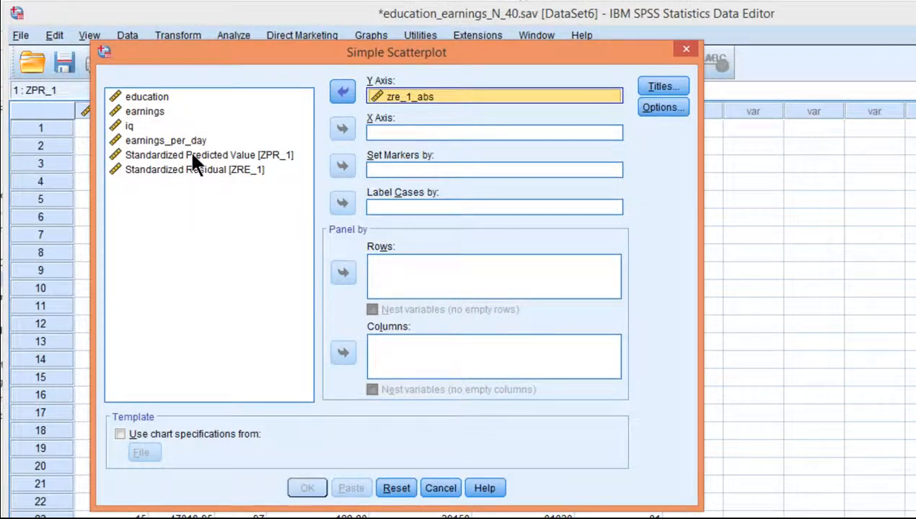
pyautogui.click(209, 154)
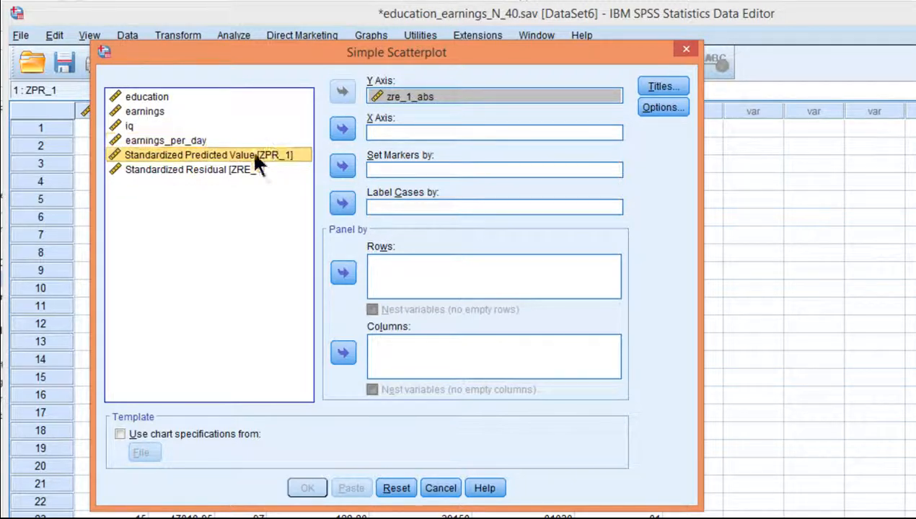
pyautogui.moveTo(339, 144)
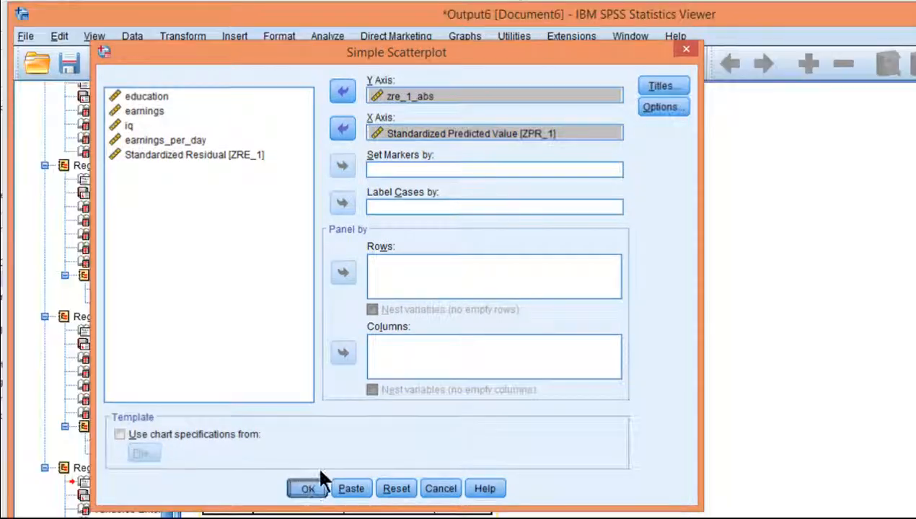
pyautogui.click(307, 488)
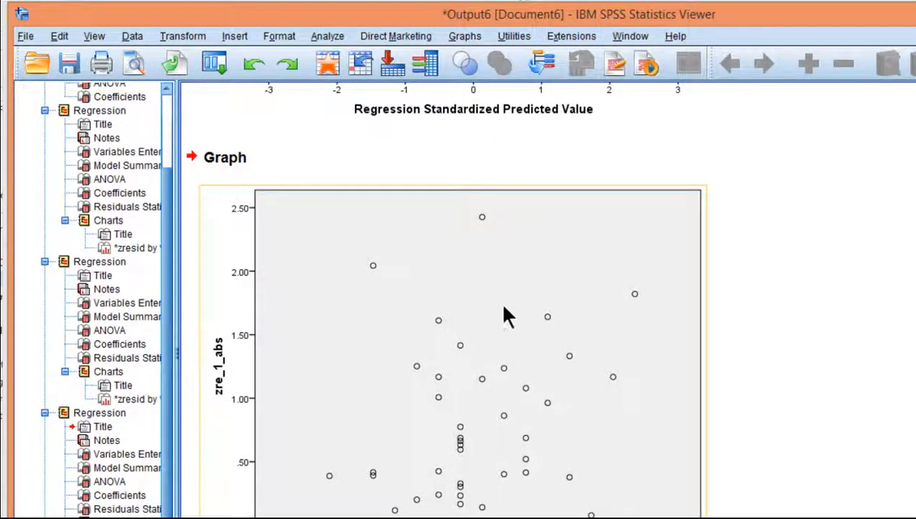
pyautogui.moveTo(392, 455)
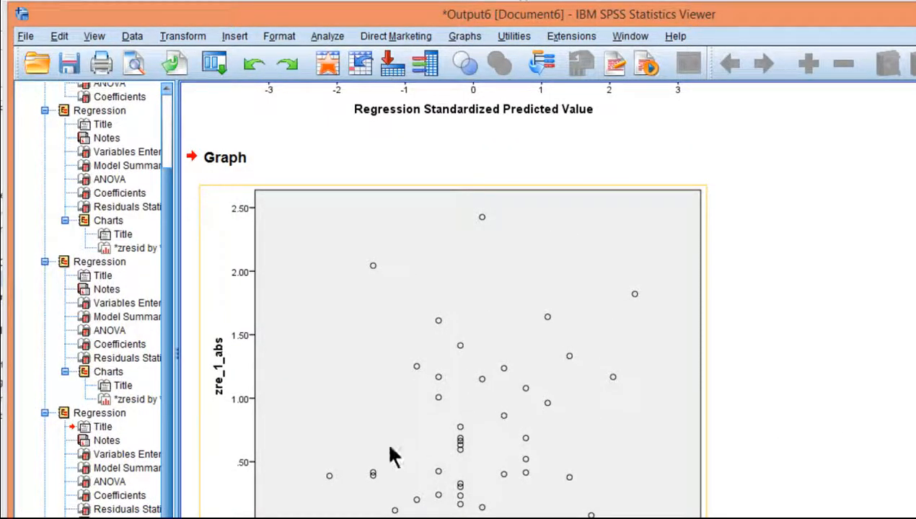
pyautogui.moveTo(485, 326)
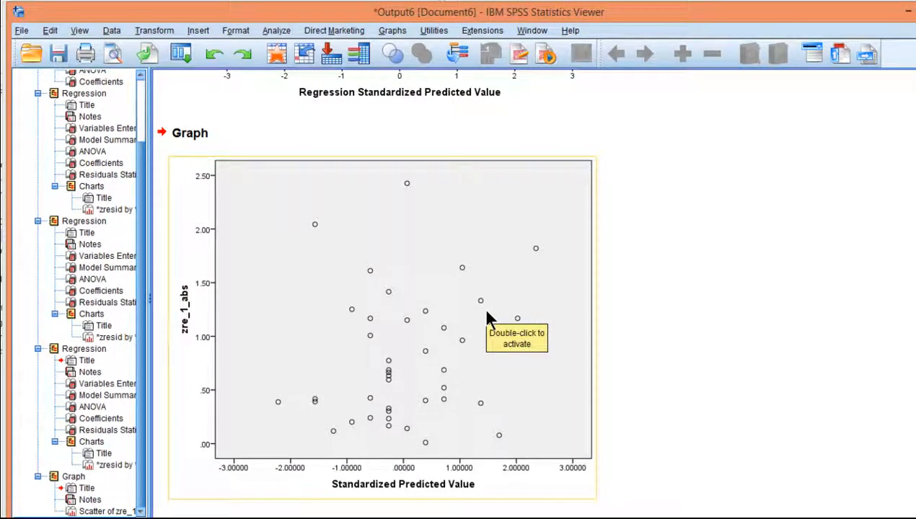
pyautogui.moveTo(465, 351)
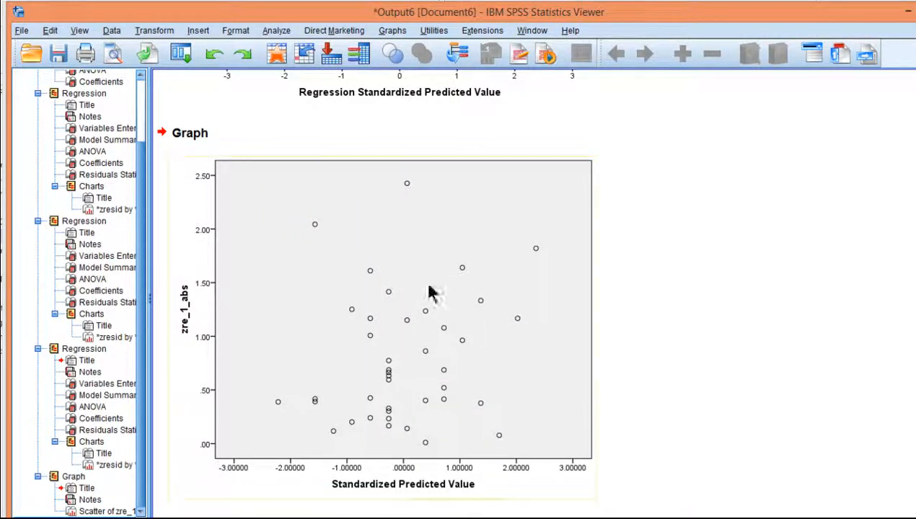
# Step: Select the zre_1_abs scatterplot in the Output Viewer
pyautogui.click(349, 222)
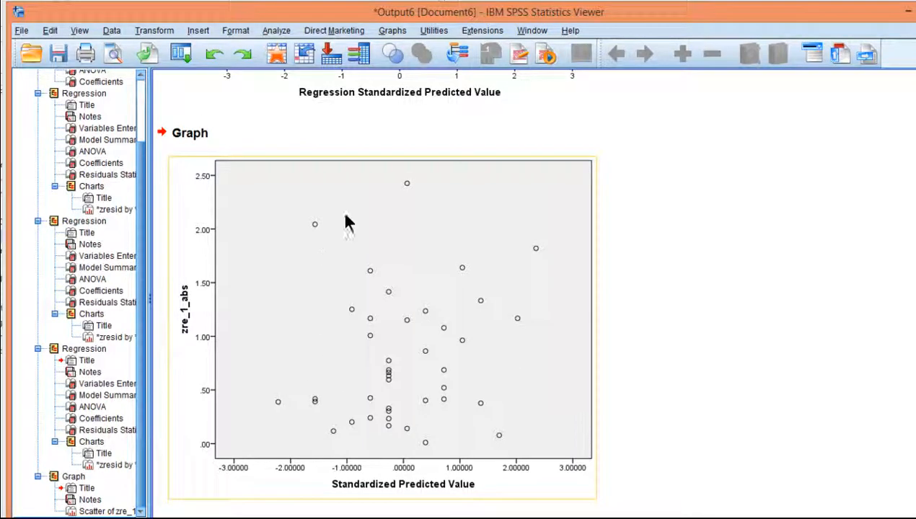
pyautogui.moveTo(447, 352)
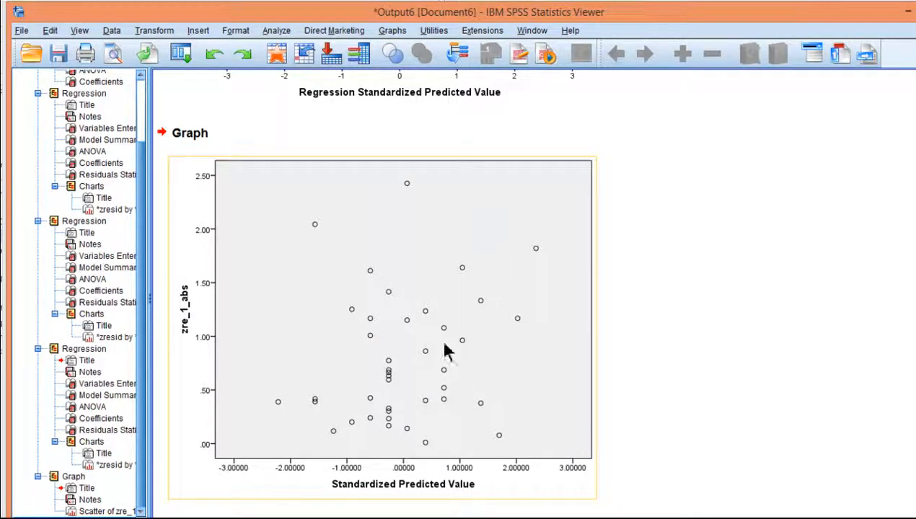
pyautogui.moveTo(433, 479)
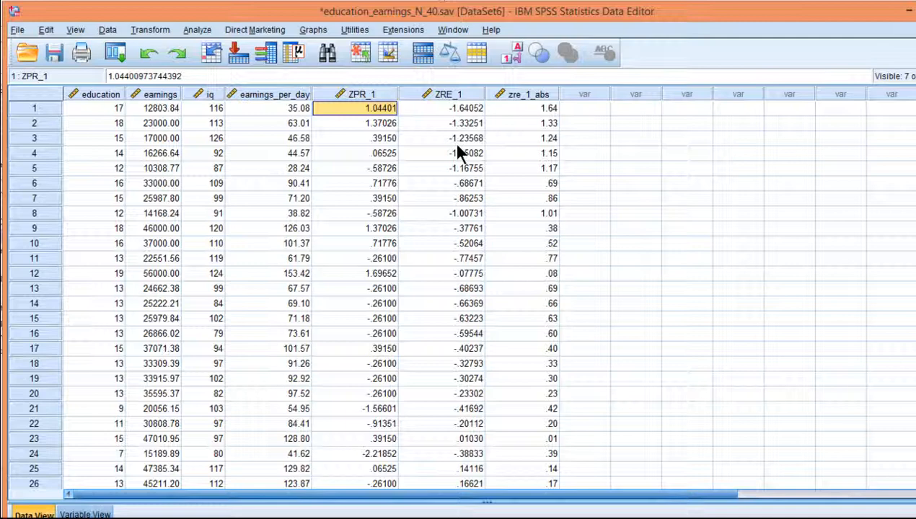
pyautogui.click(361, 94)
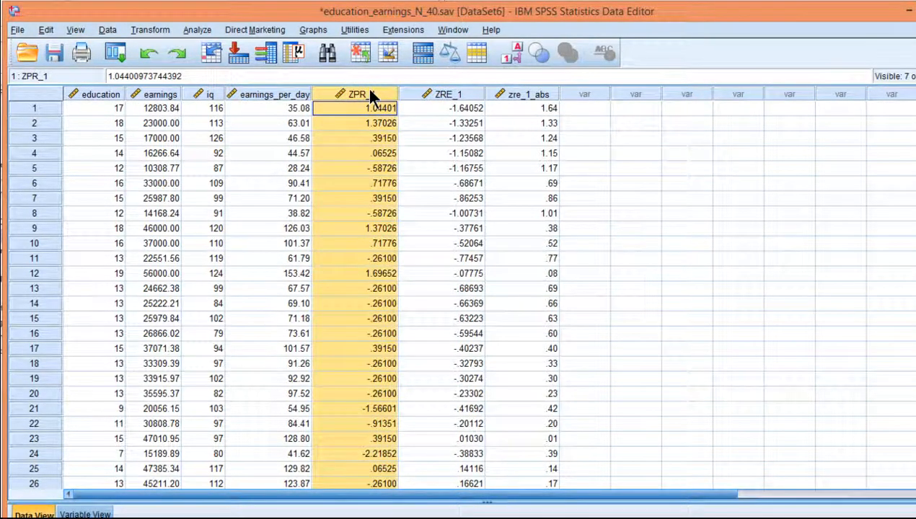
pyautogui.click(520, 107)
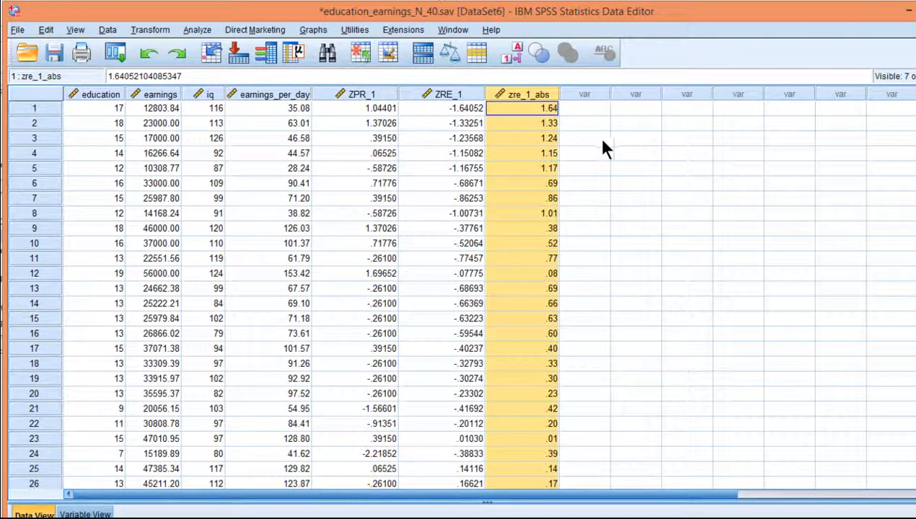
pyautogui.moveTo(530, 122)
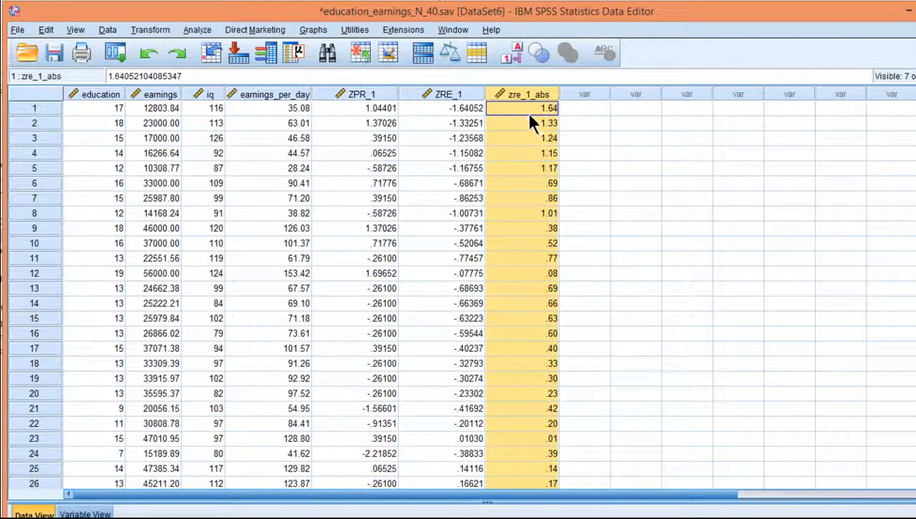
pyautogui.click(360, 107)
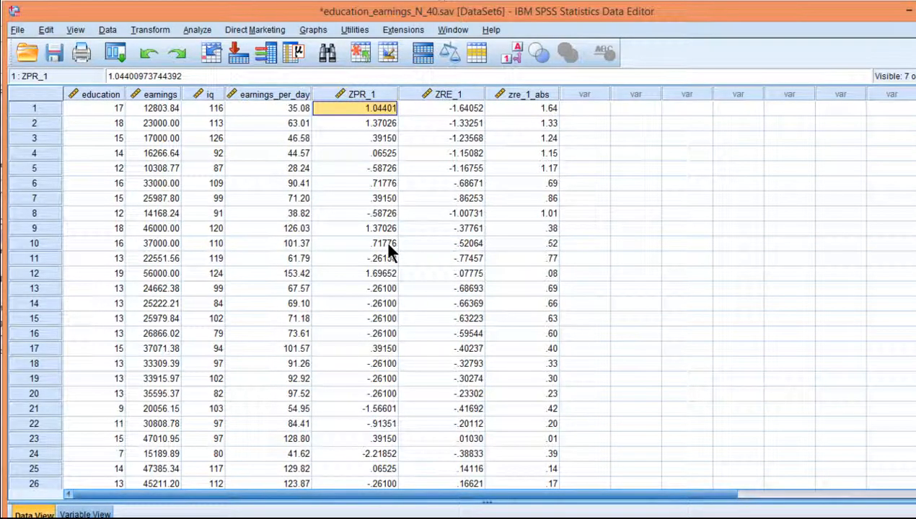
pyautogui.click(526, 107)
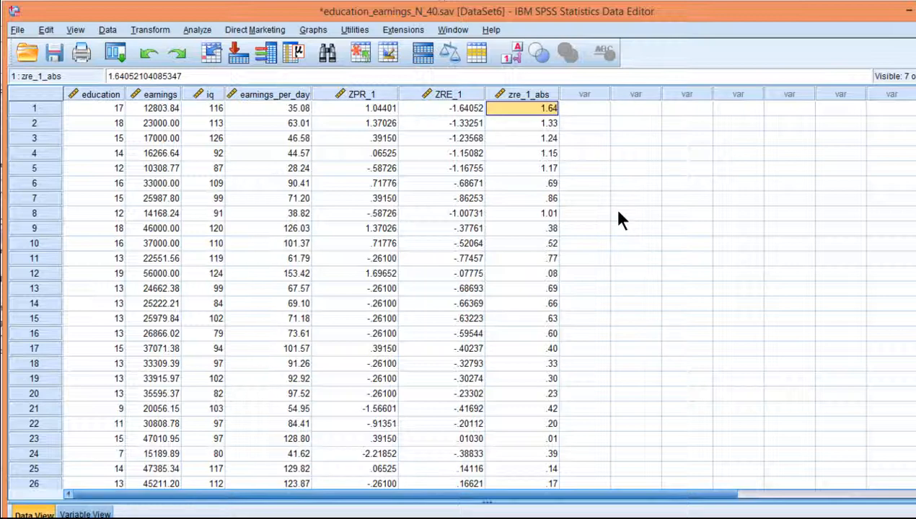
pyautogui.click(196, 28)
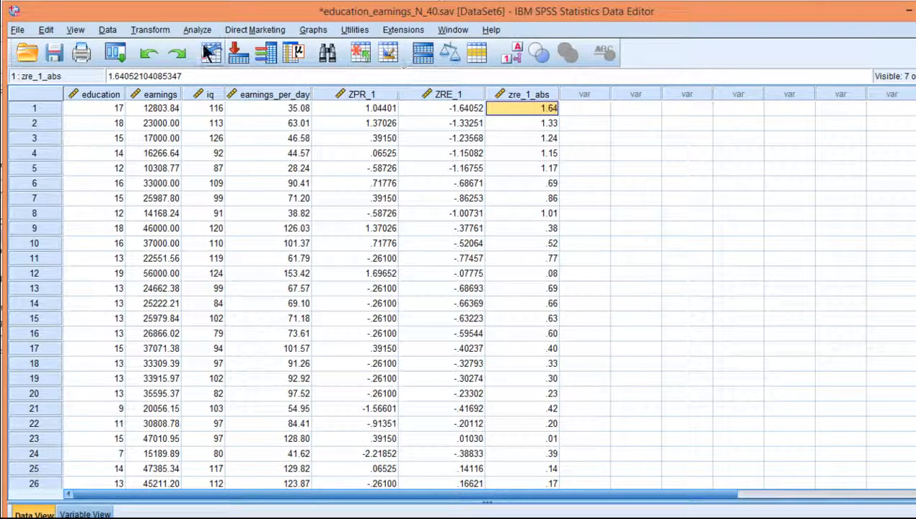
# Step: Run a bivariate Pearson correlation between Standardized Predicted Value and zre_1_abs
pyautogui.click(196, 29)
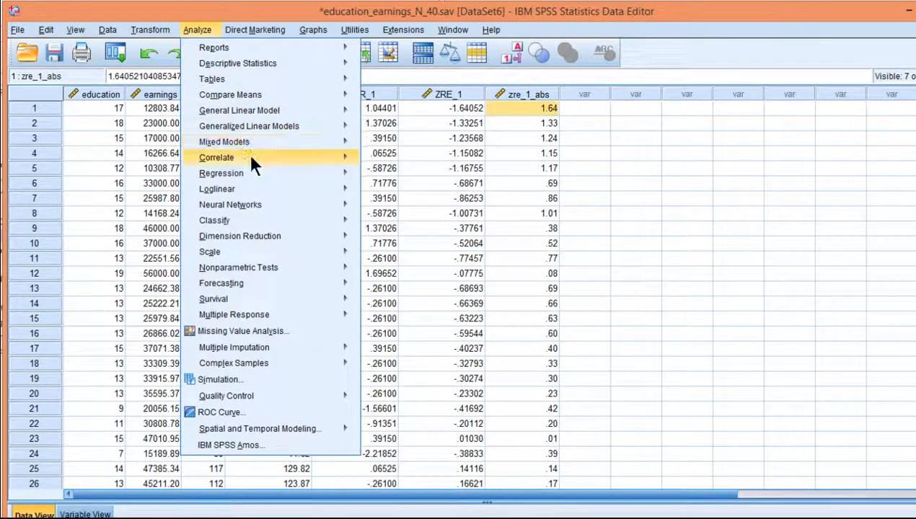
pyautogui.click(216, 157)
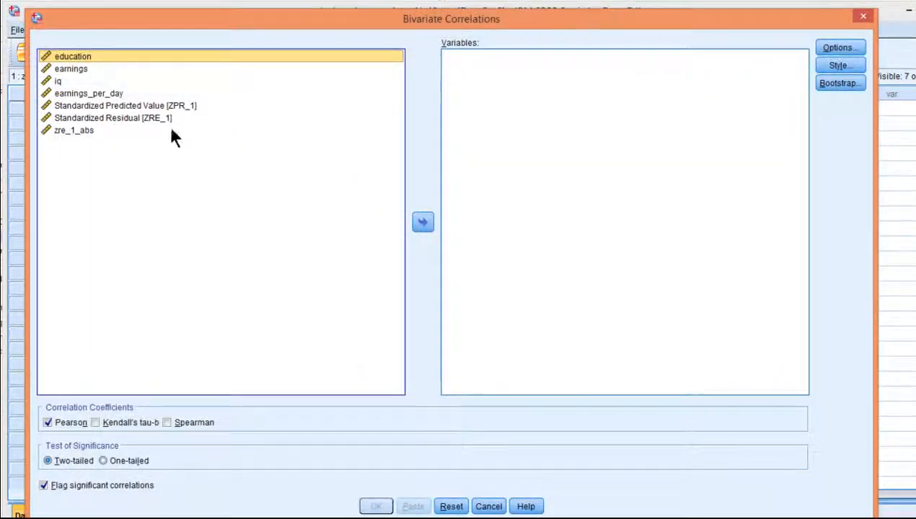
pyautogui.click(422, 222)
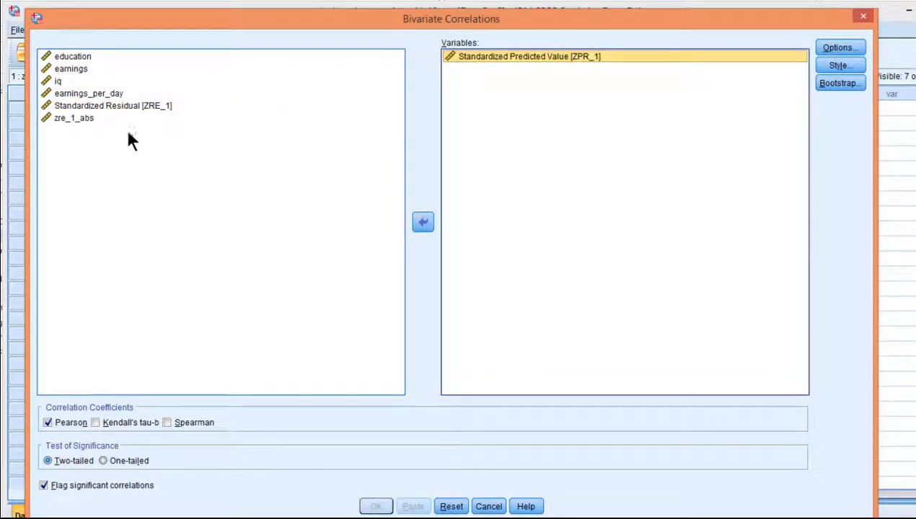
pyautogui.click(74, 119)
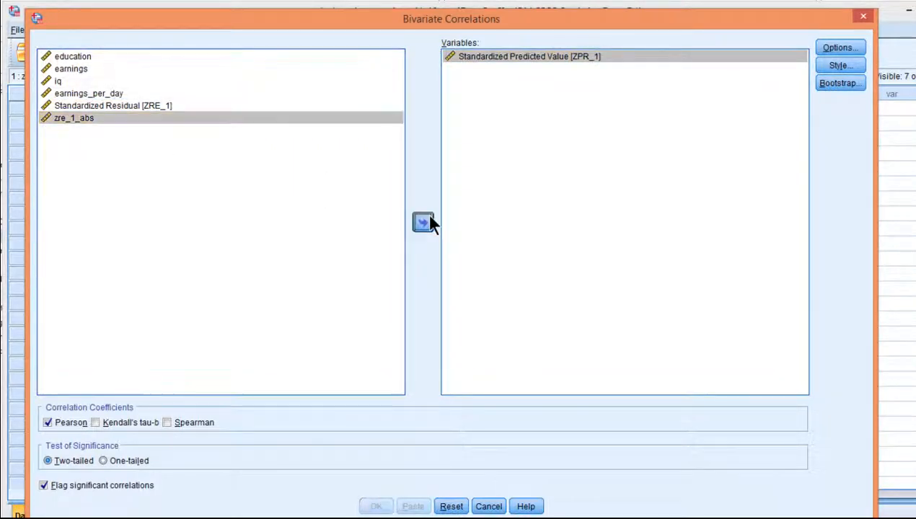
pyautogui.click(375, 504)
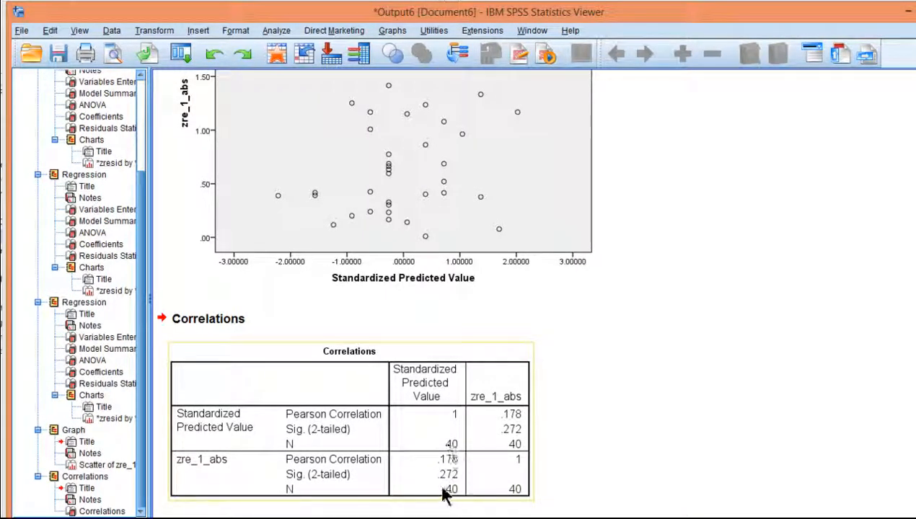
pyautogui.moveTo(447, 491)
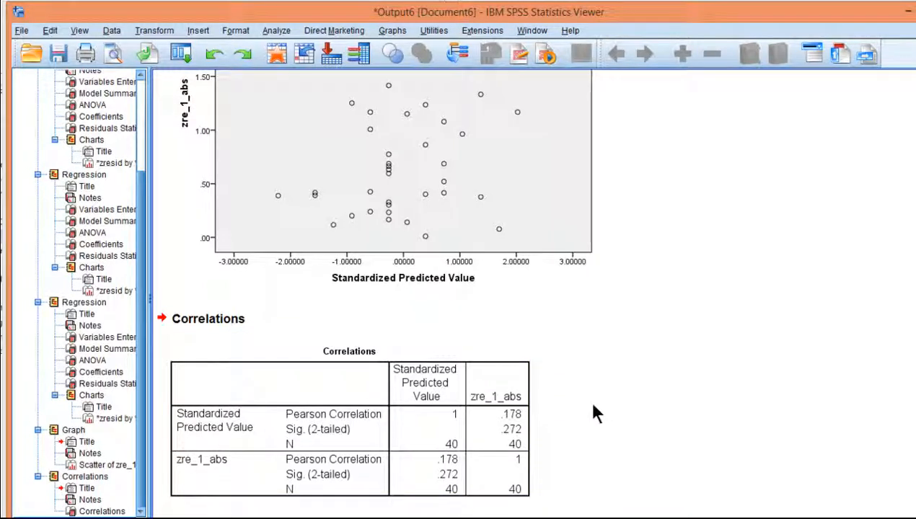
# Step: Rerun Bivariate Correlations with Spearman's rho checked and Pearson unchecked
pyautogui.click(276, 31)
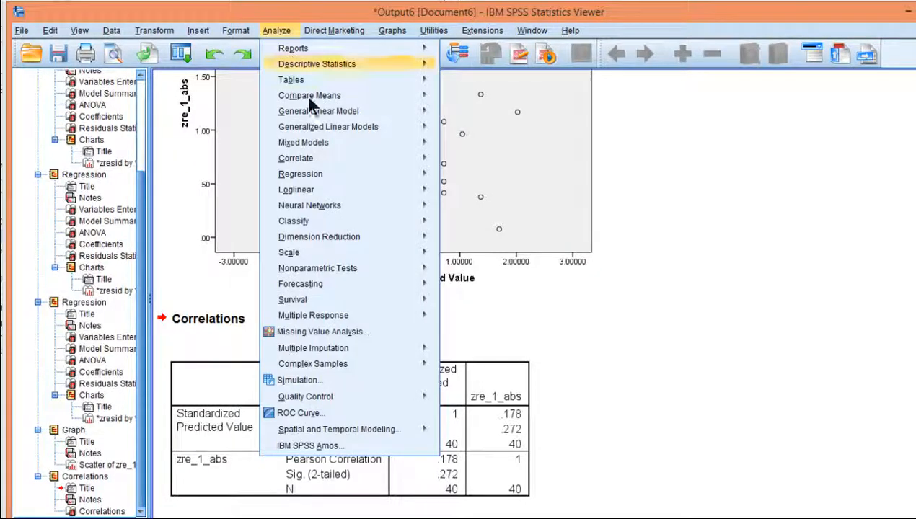
pyautogui.click(295, 157)
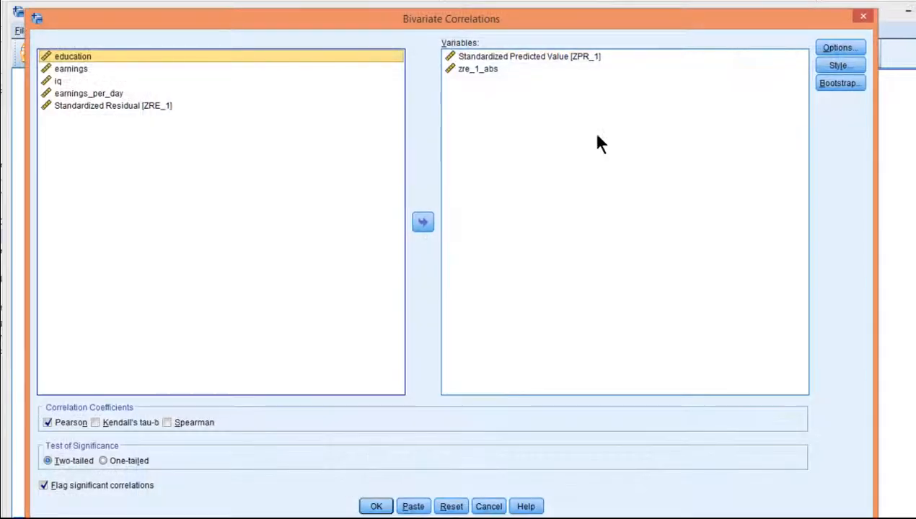
pyautogui.moveTo(449, 426)
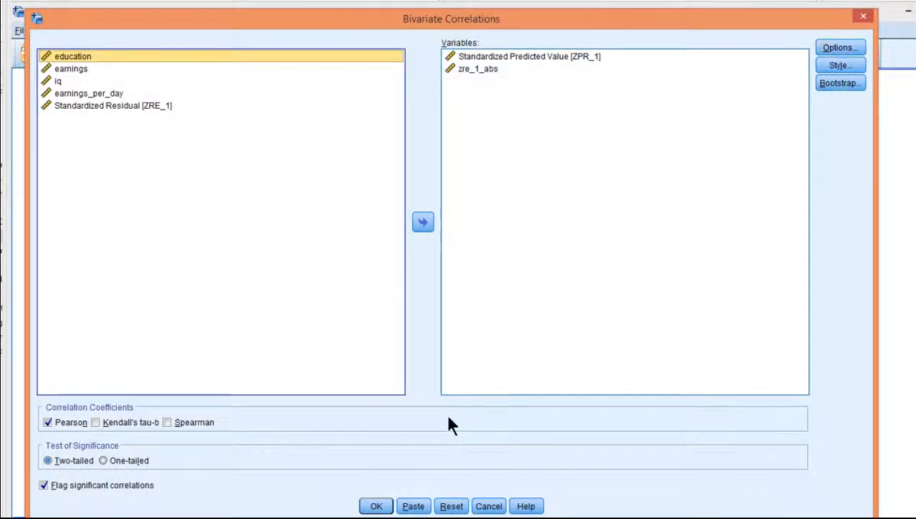
pyautogui.click(167, 421)
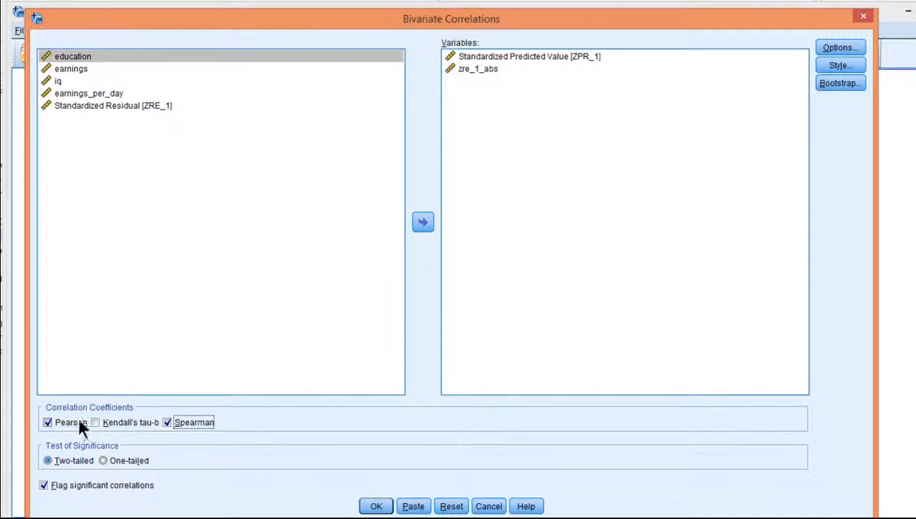
pyautogui.click(375, 505)
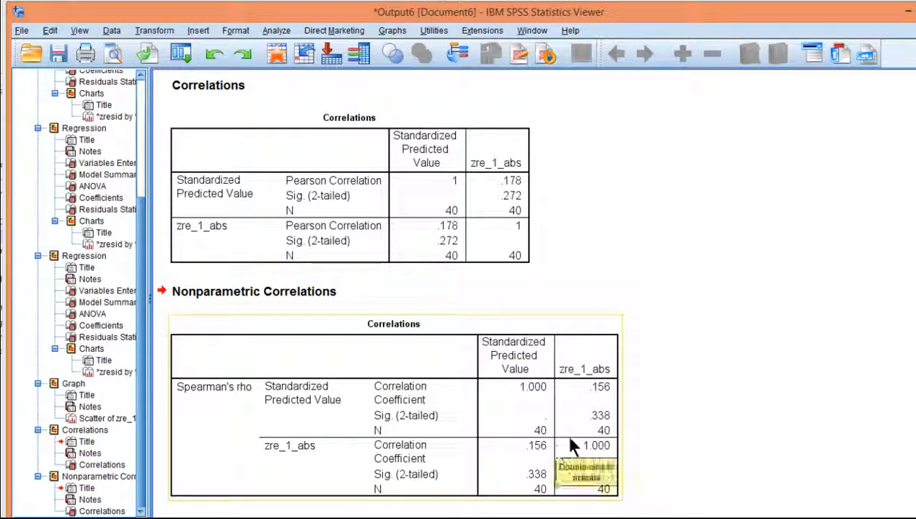
pyautogui.moveTo(786, 390)
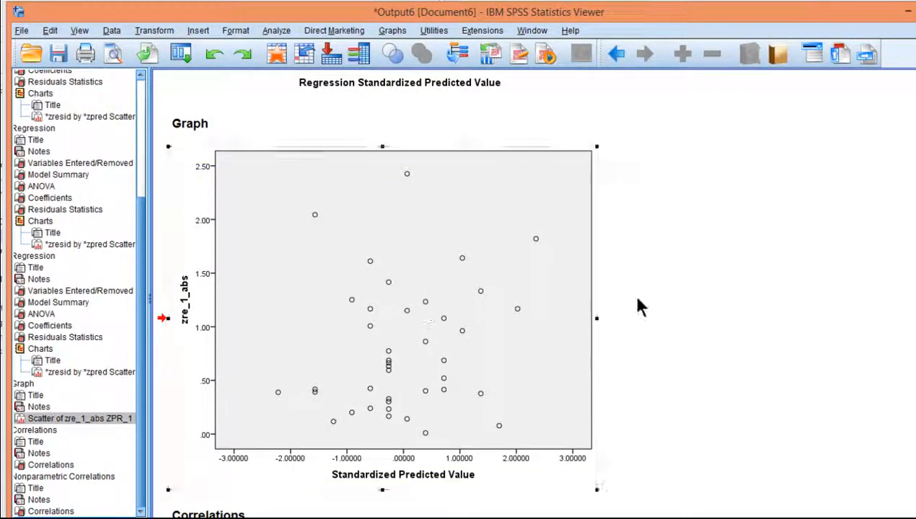
pyautogui.moveTo(734, 323)
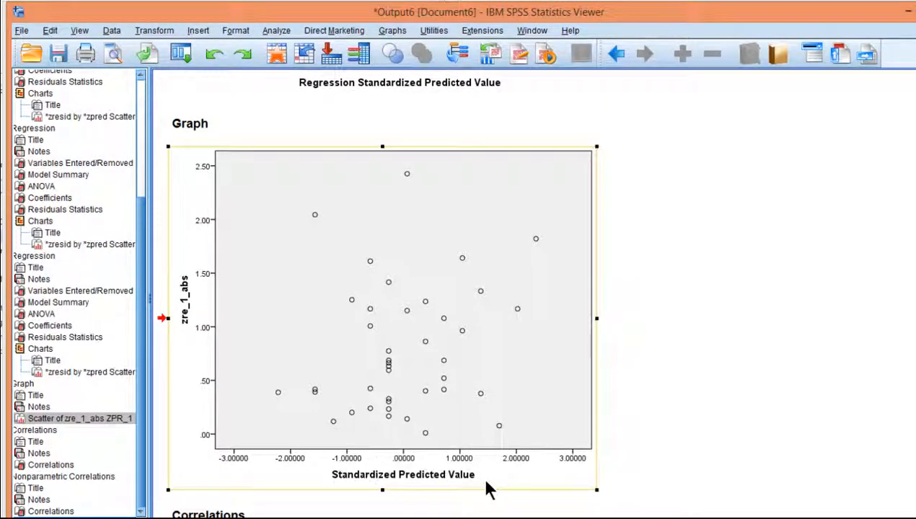
pyautogui.moveTo(200, 282)
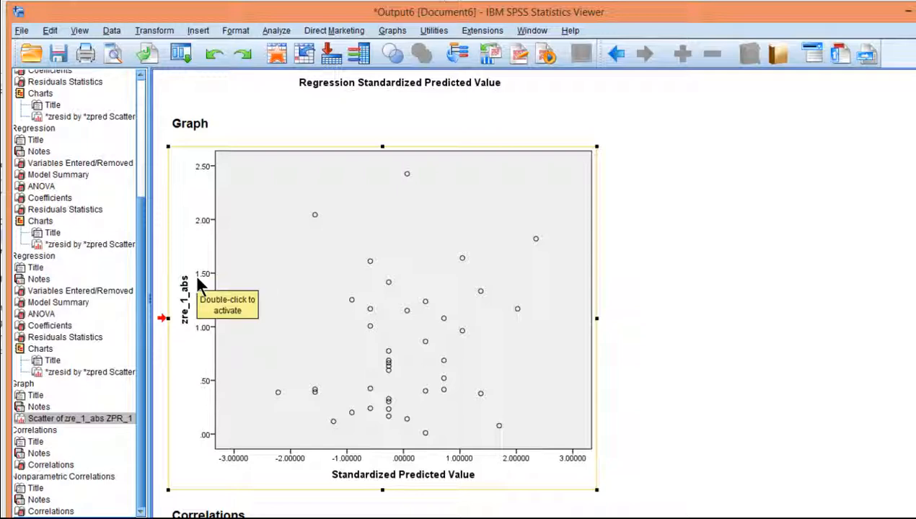
pyautogui.moveTo(497, 273)
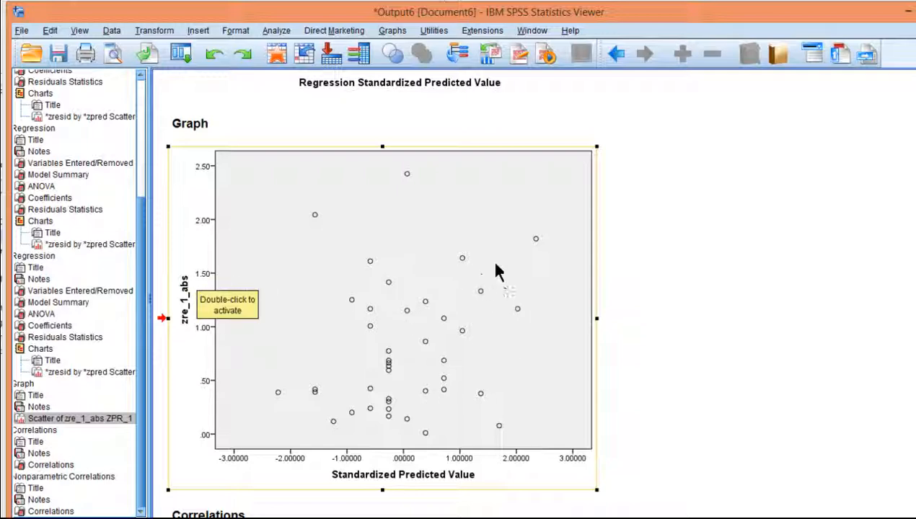
pyautogui.scroll(-3)
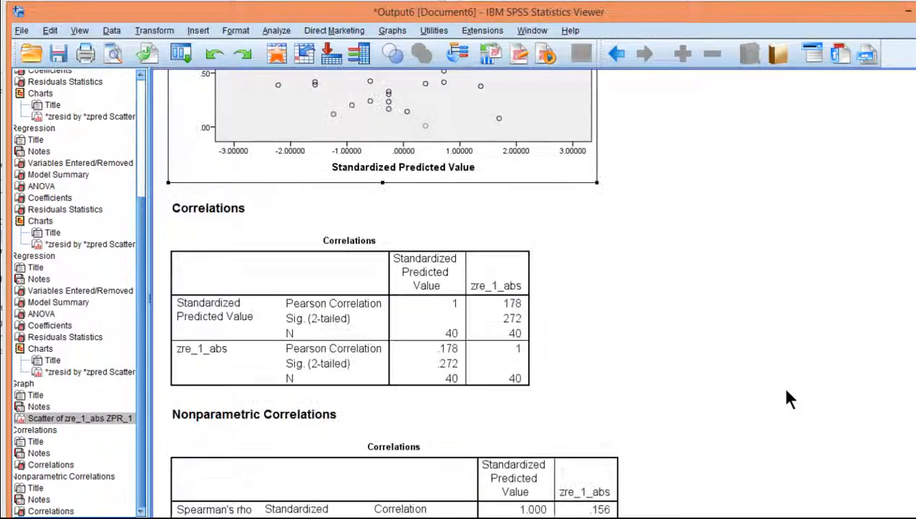
pyautogui.scroll(3)
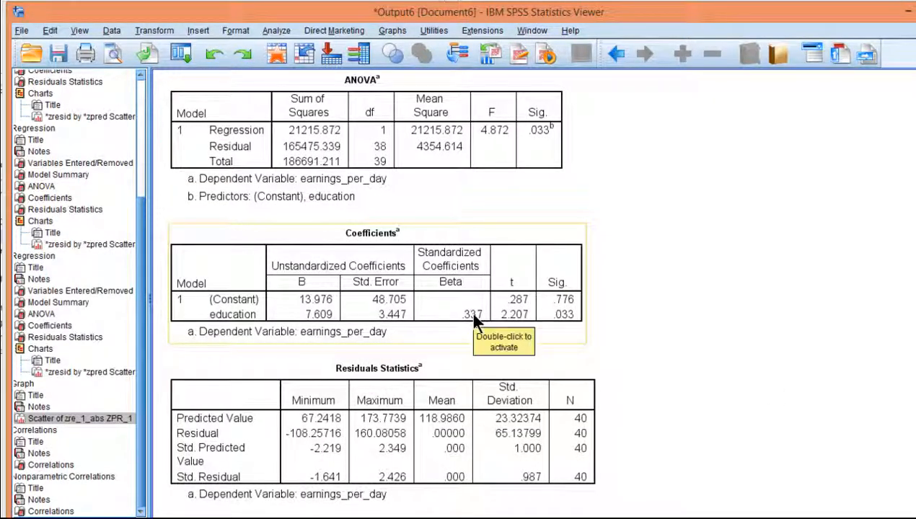
pyautogui.moveTo(476, 323)
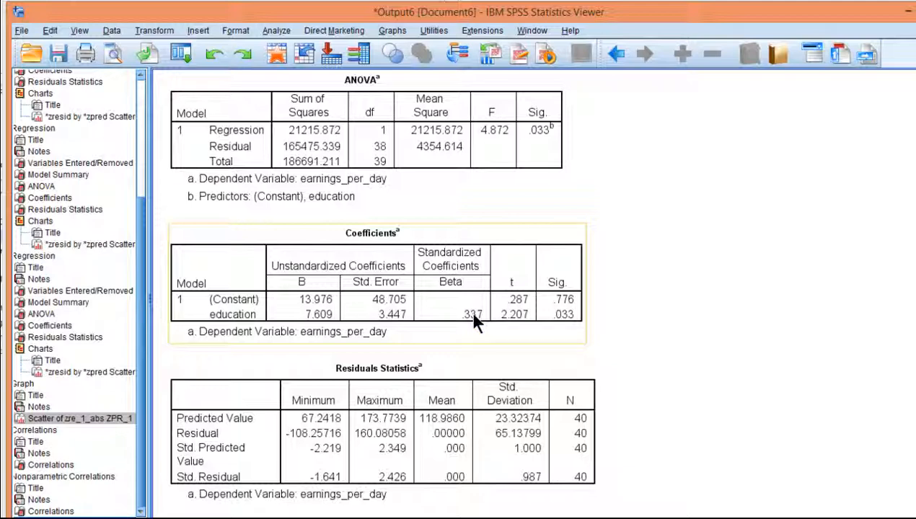